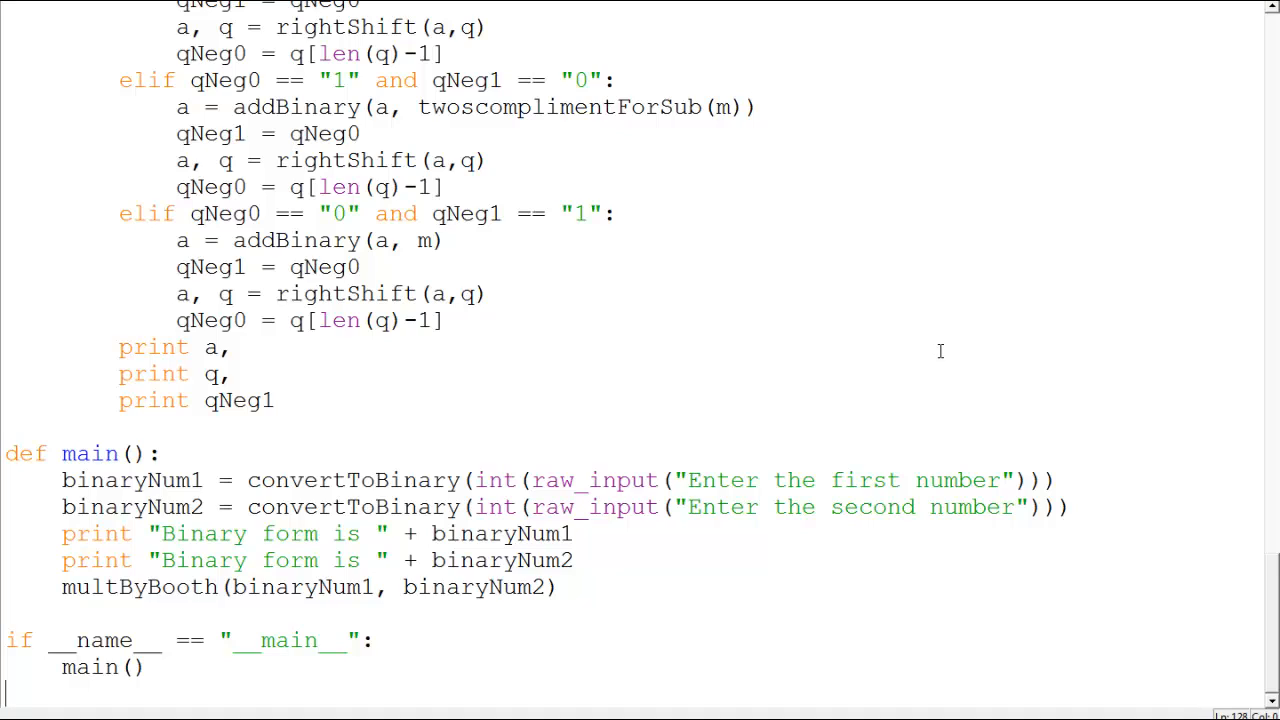
mouse_move(927, 393)
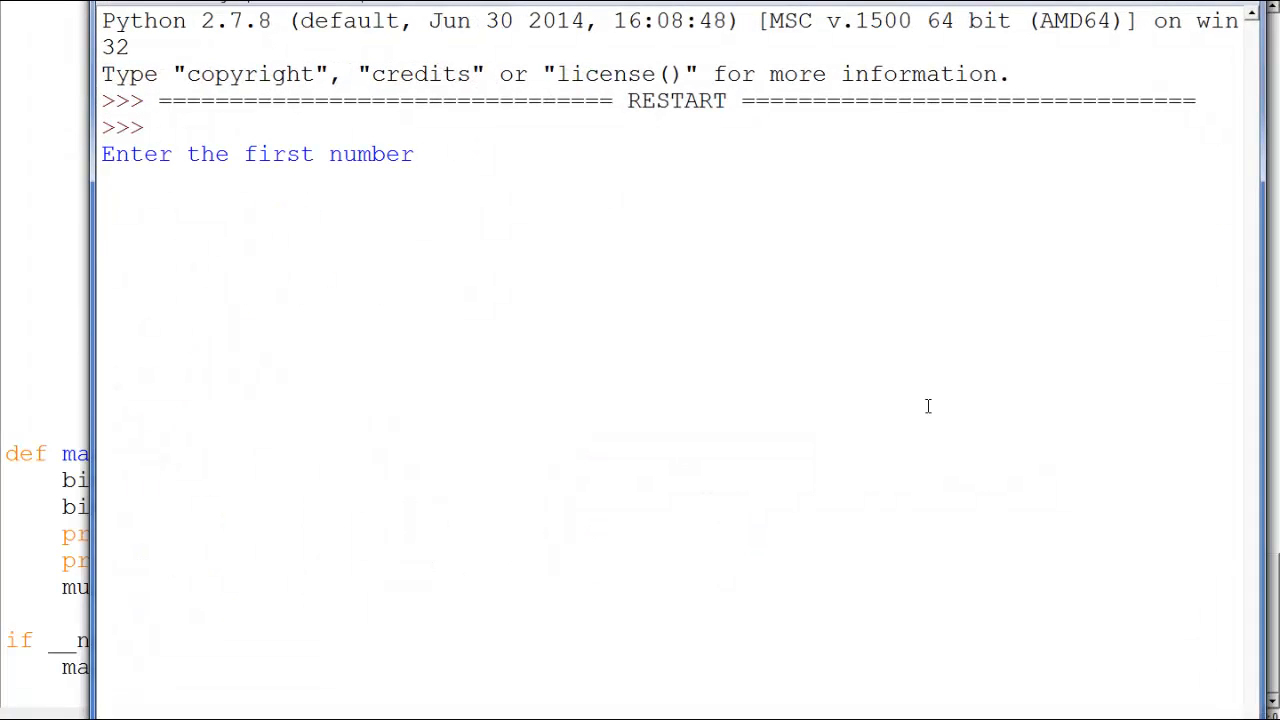
Run the Booth program on 3 and 2, then rerun it with 3 and -2
text(3)
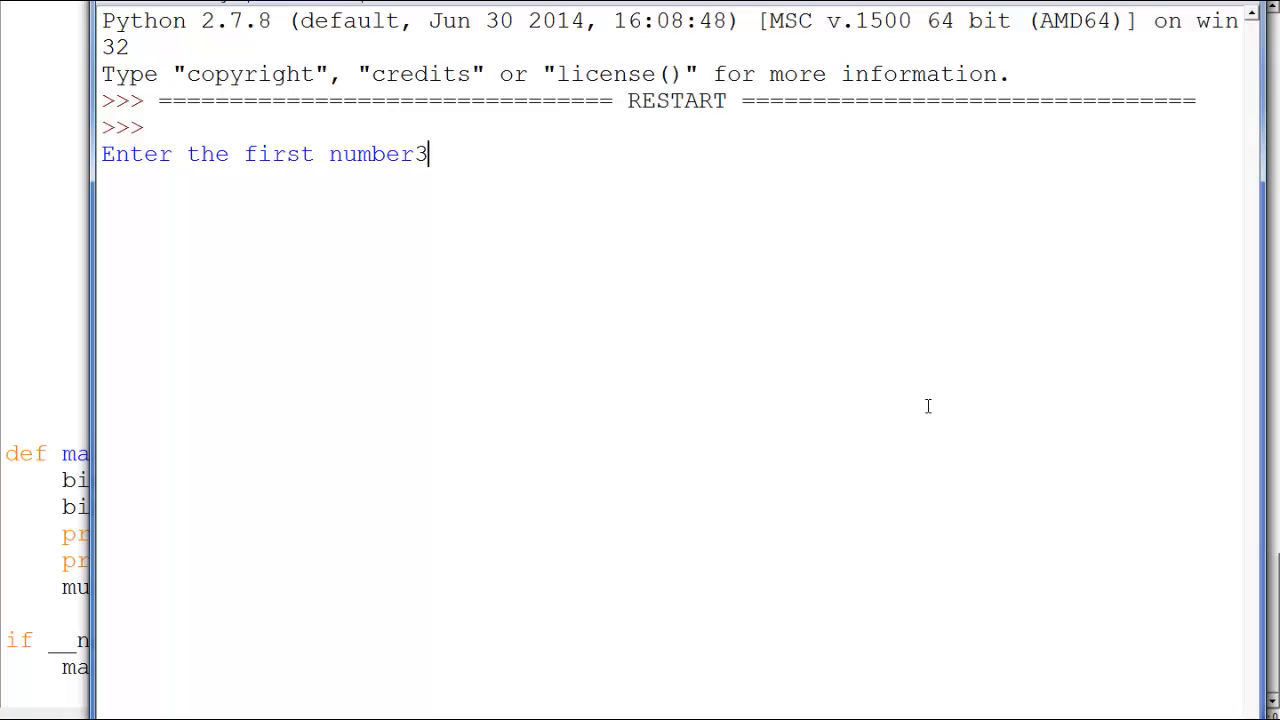
text(2)
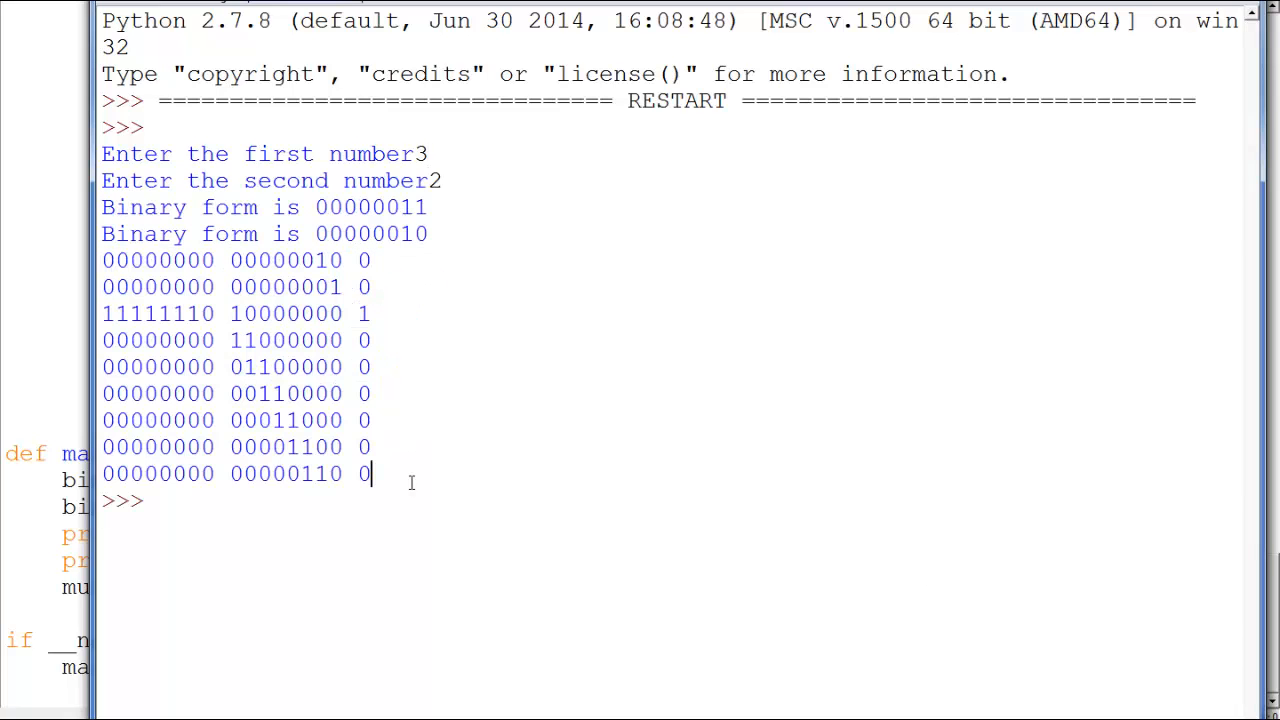
double_click(320, 474)
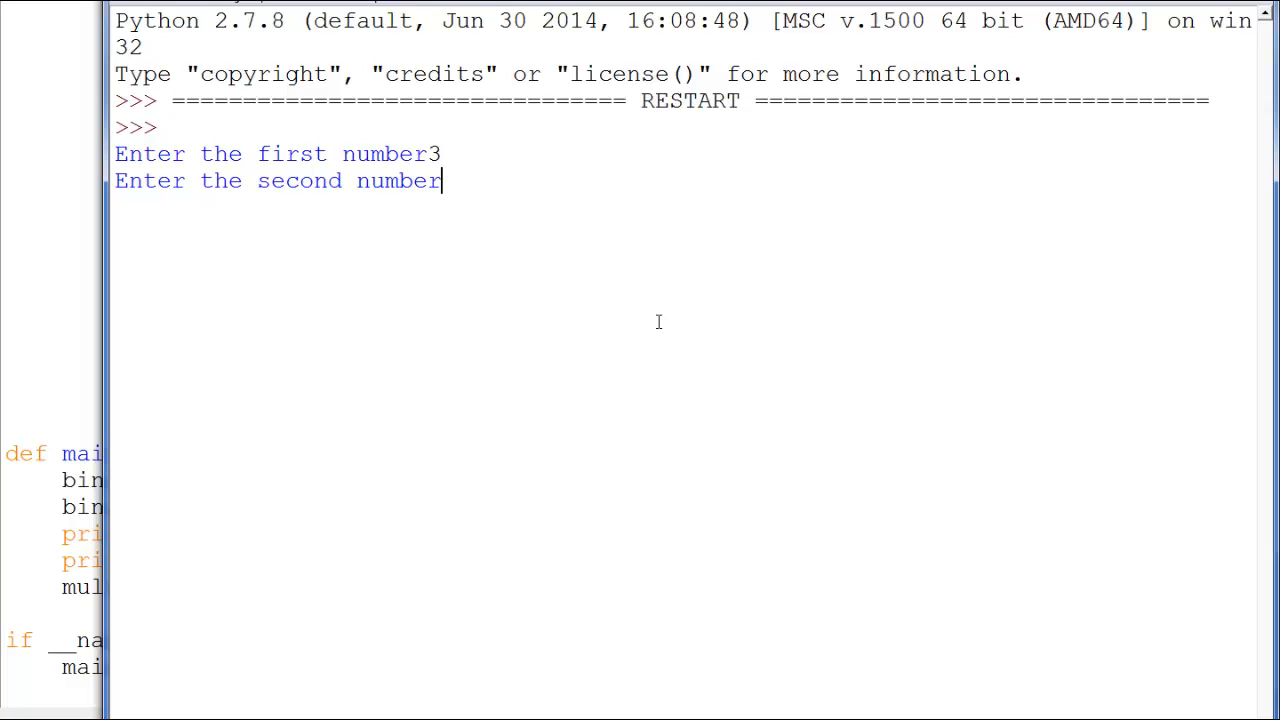
text(-2)
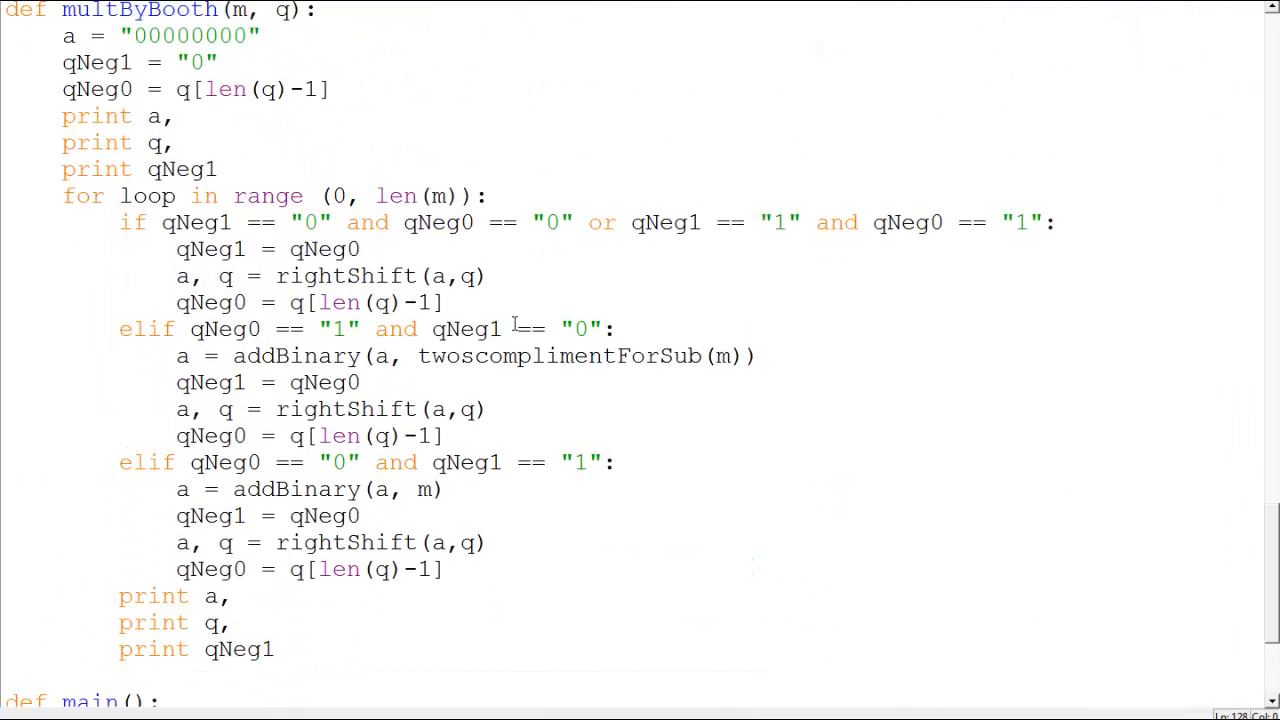
Scroll through multByBooth and main, highlighting the convertToBinary call in main
drag(62, 36, 275, 649)
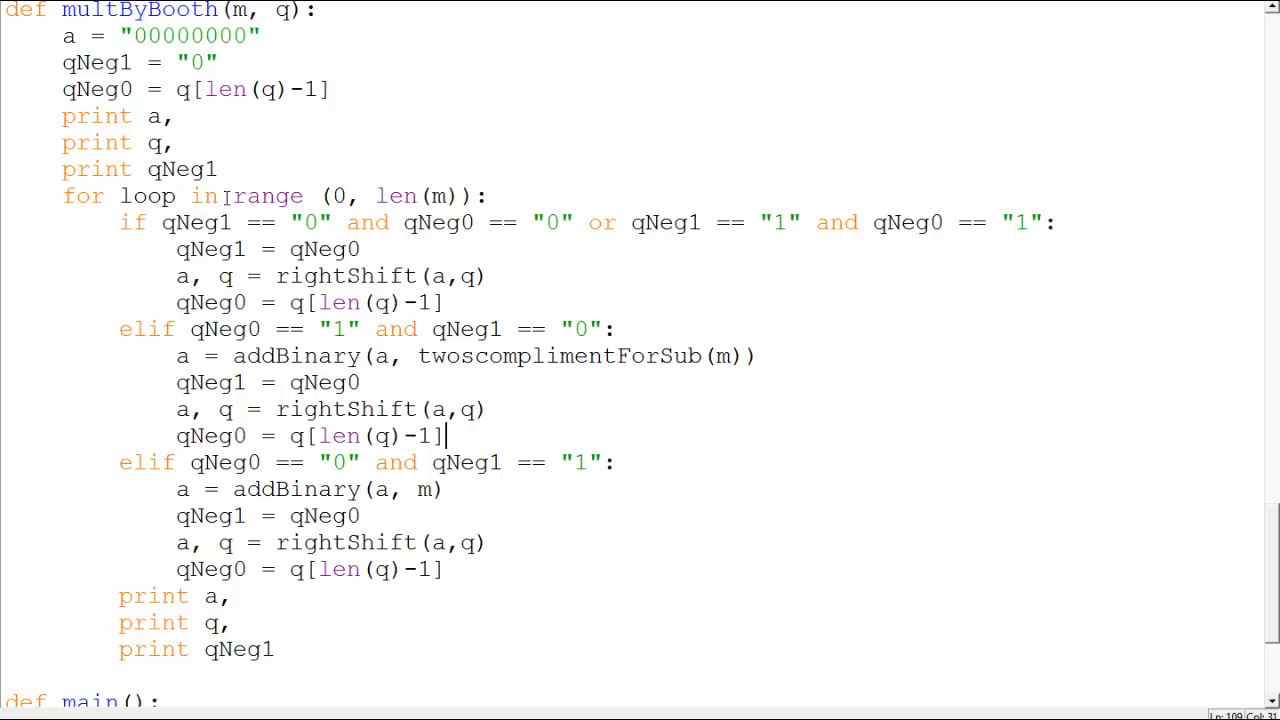
mouse_move(295, 625)
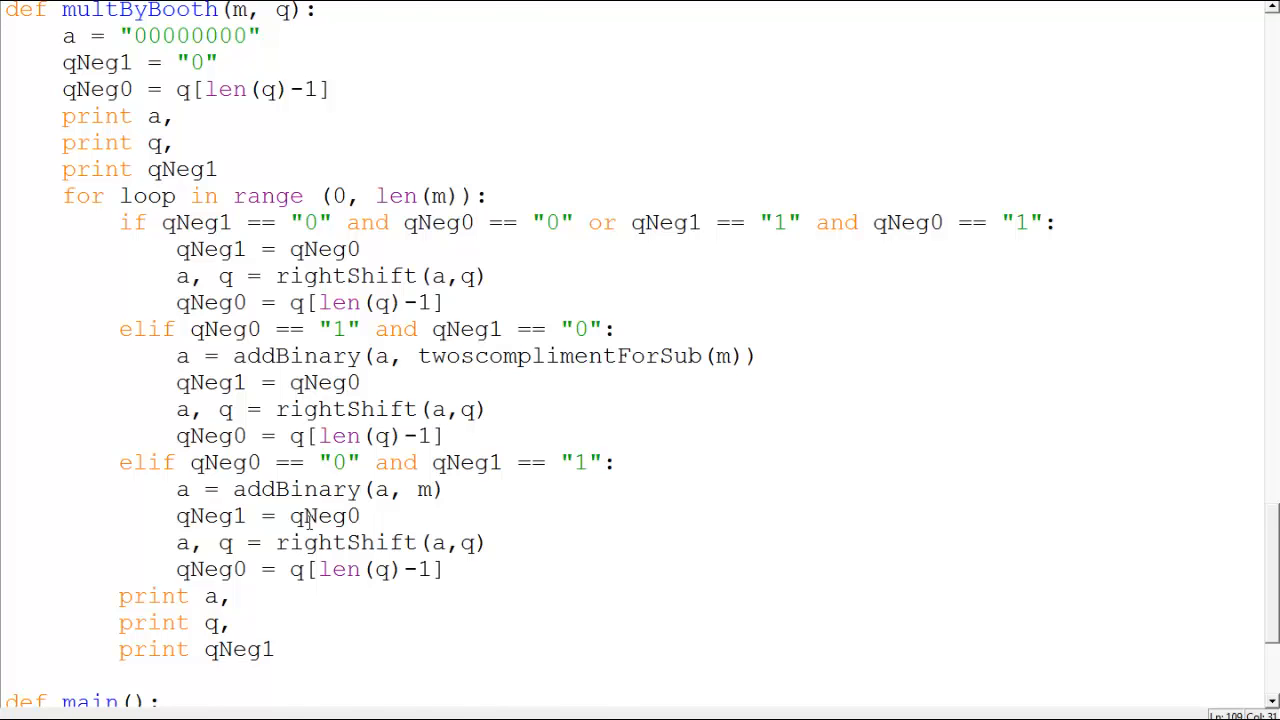
scroll(down, 3)
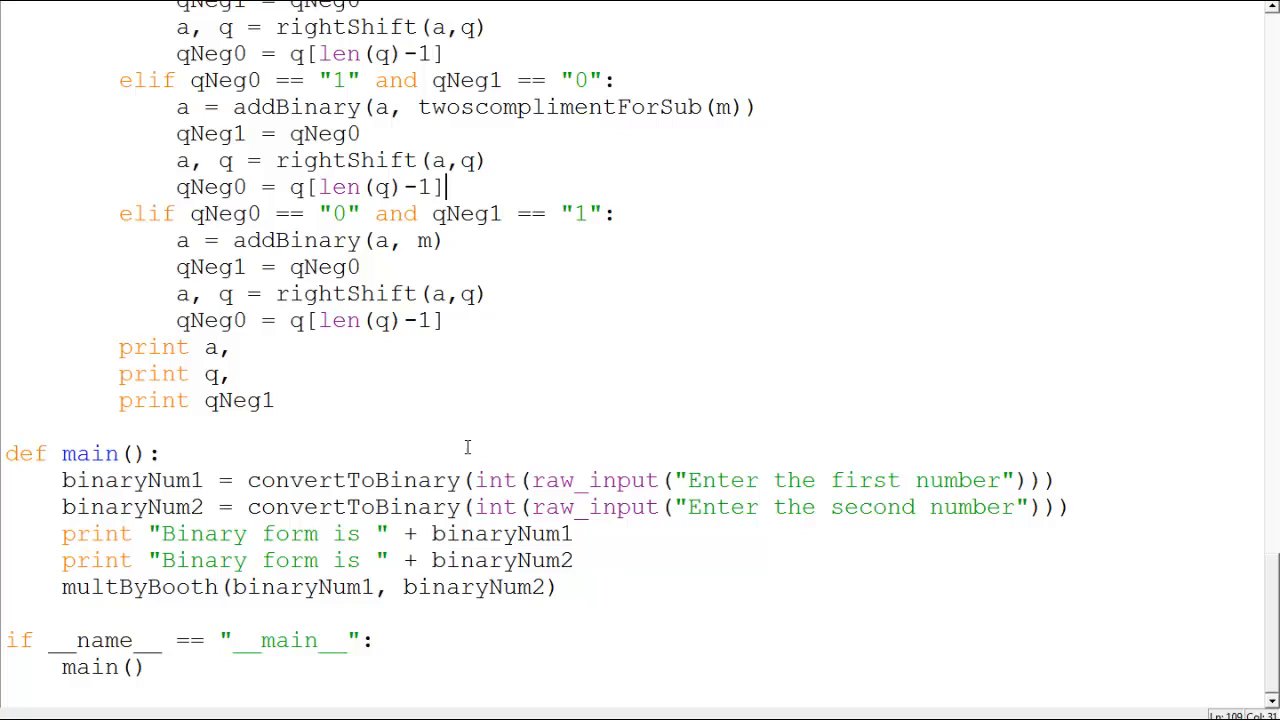
double_click(352, 480)
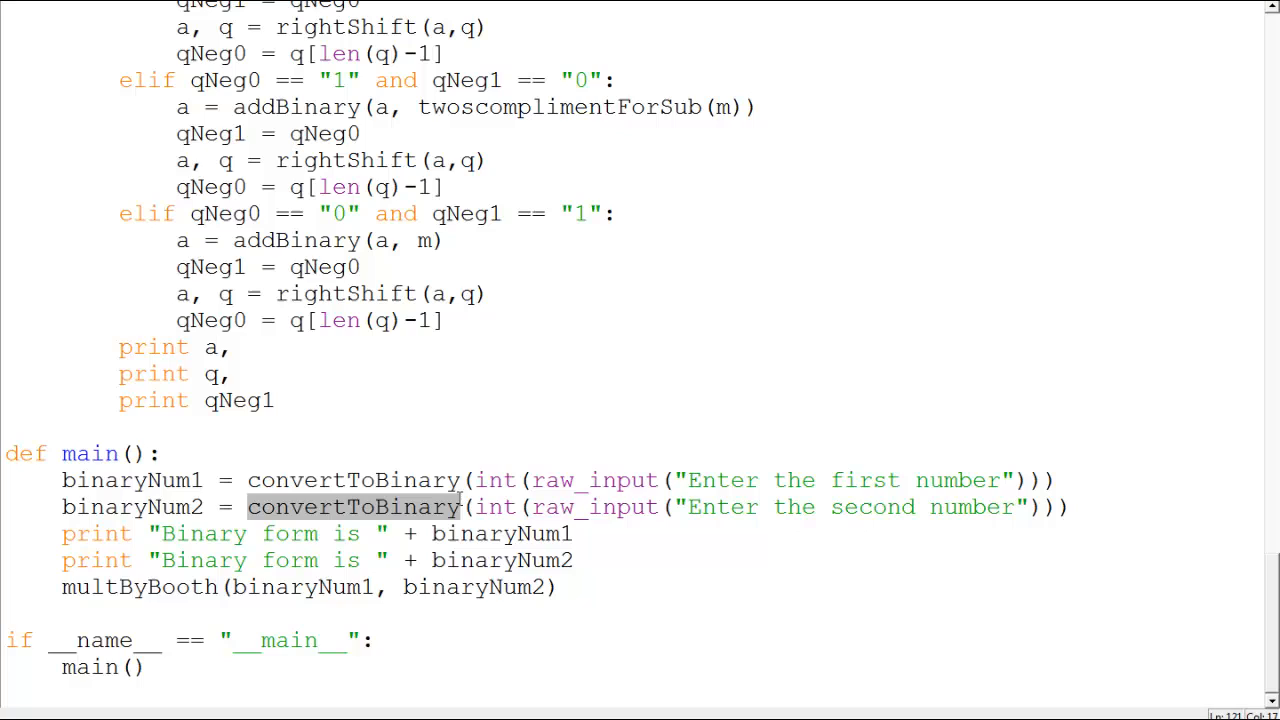
mouse_move(604, 351)
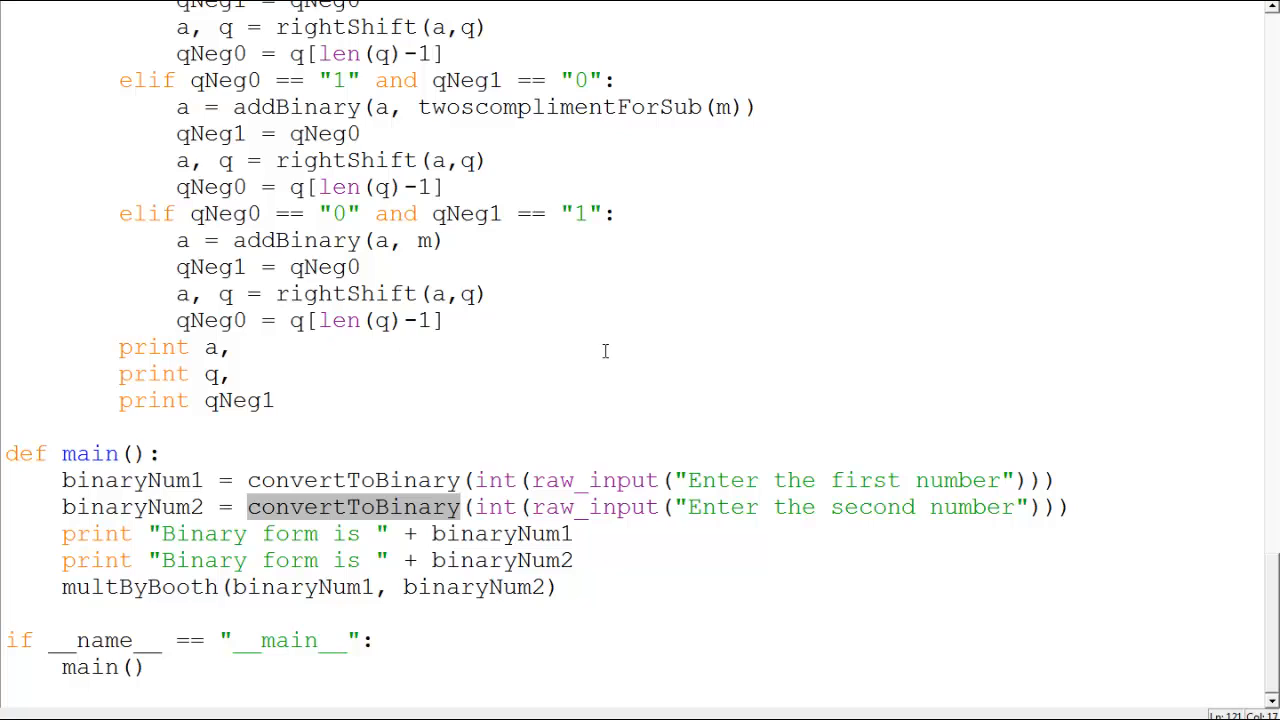
mouse_move(537, 220)
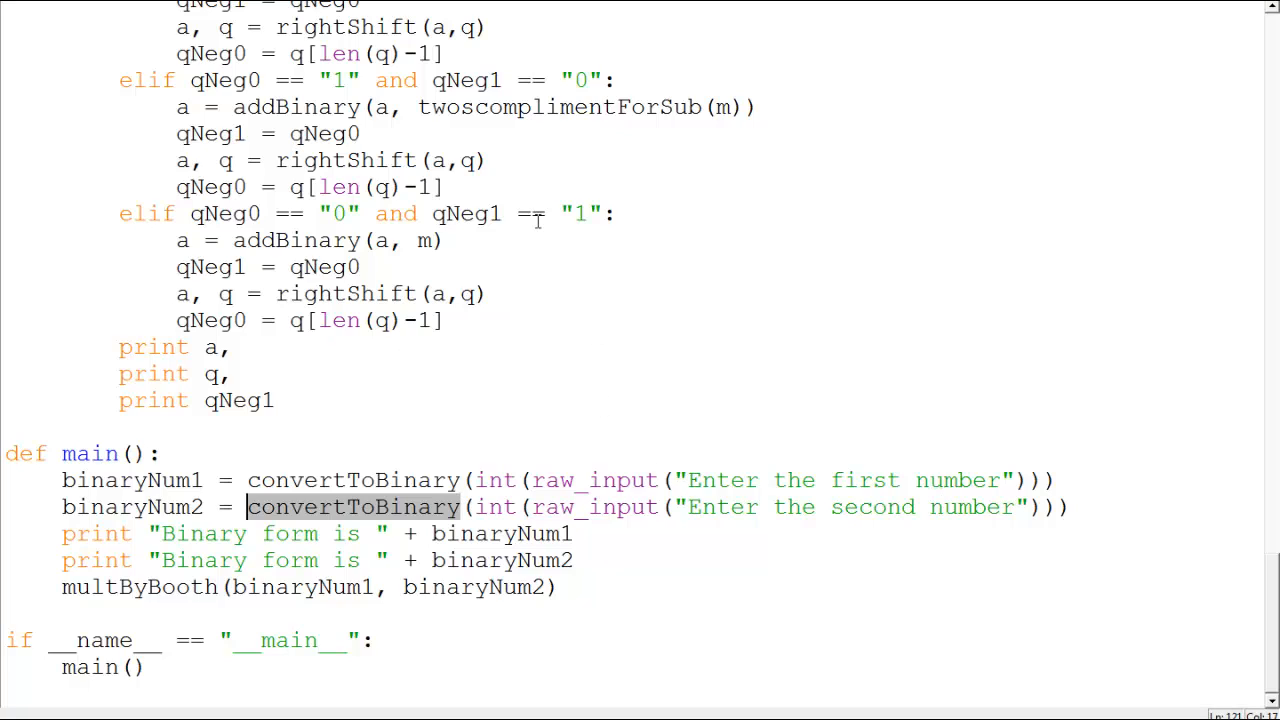
mouse_move(417, 457)
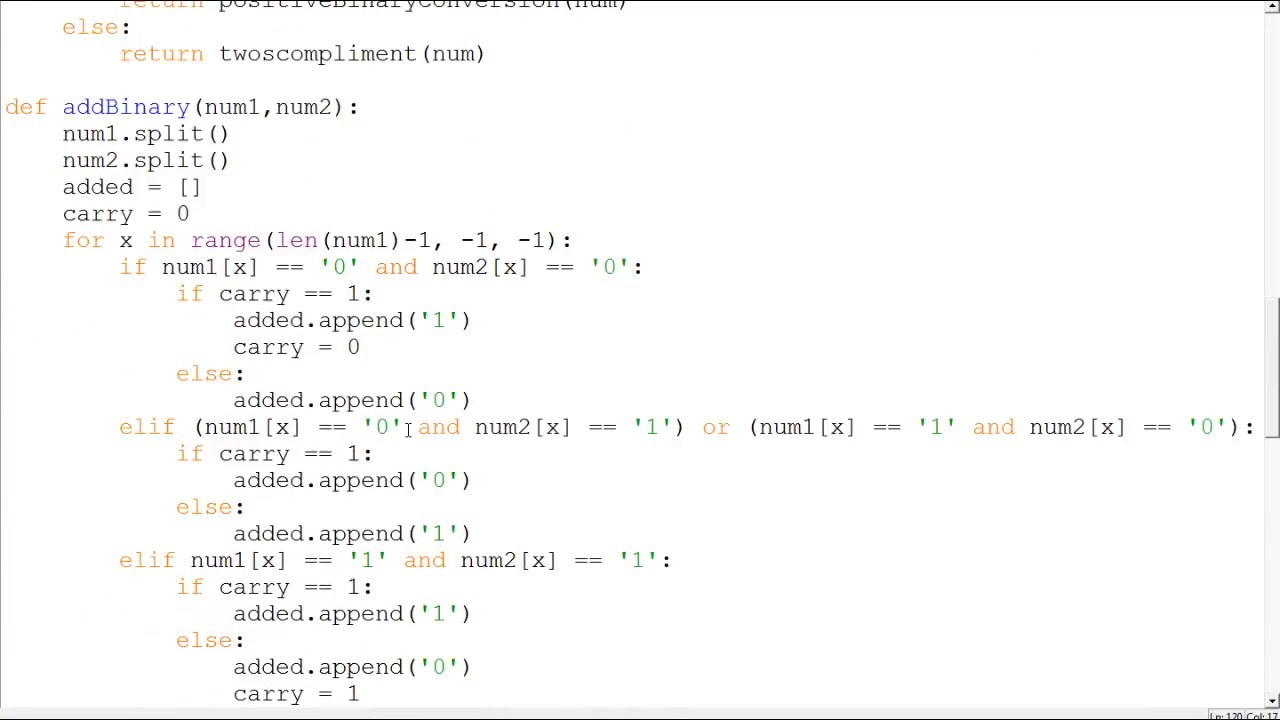
scroll(up, 3)
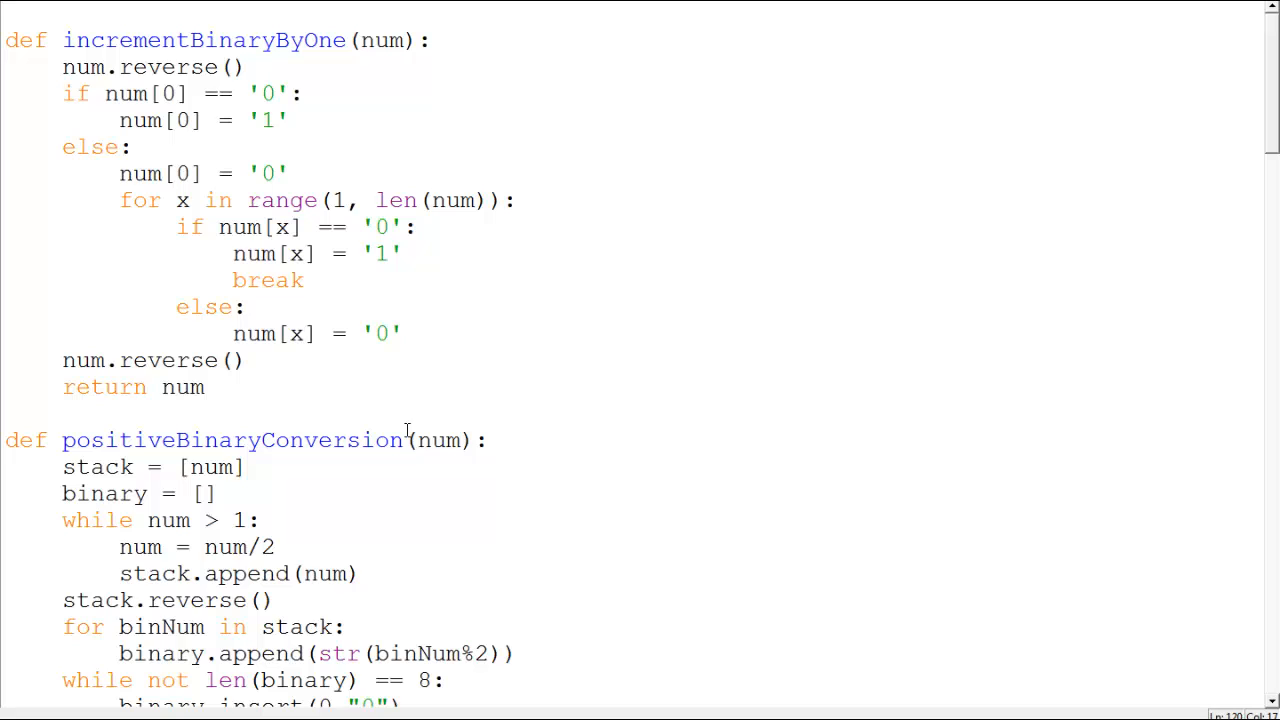
mouse_move(235, 114)
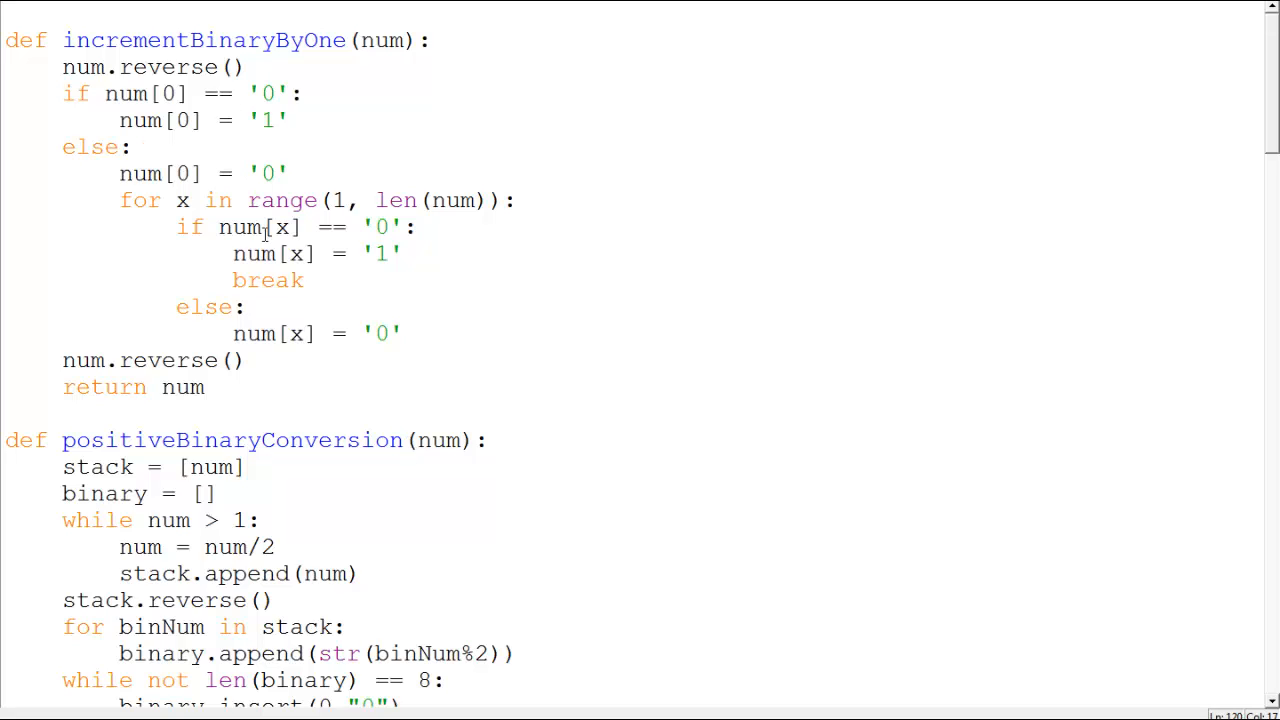
mouse_move(162, 137)
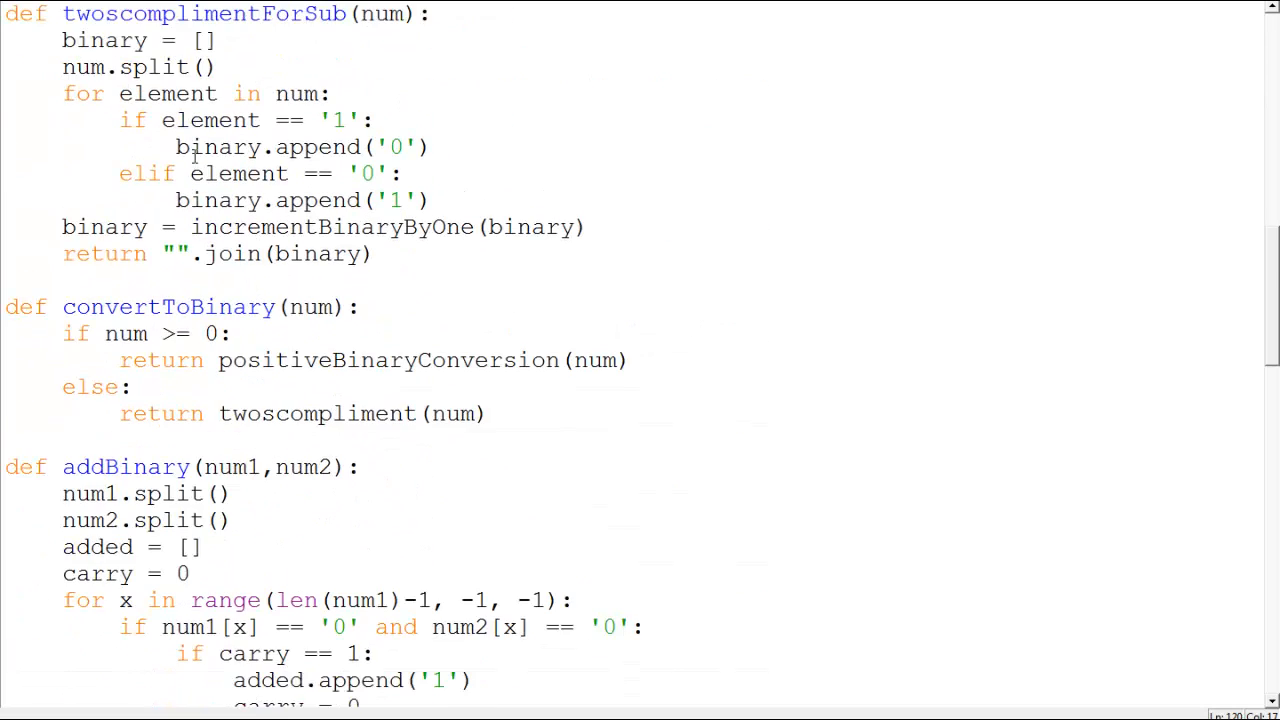
scroll(down, 3)
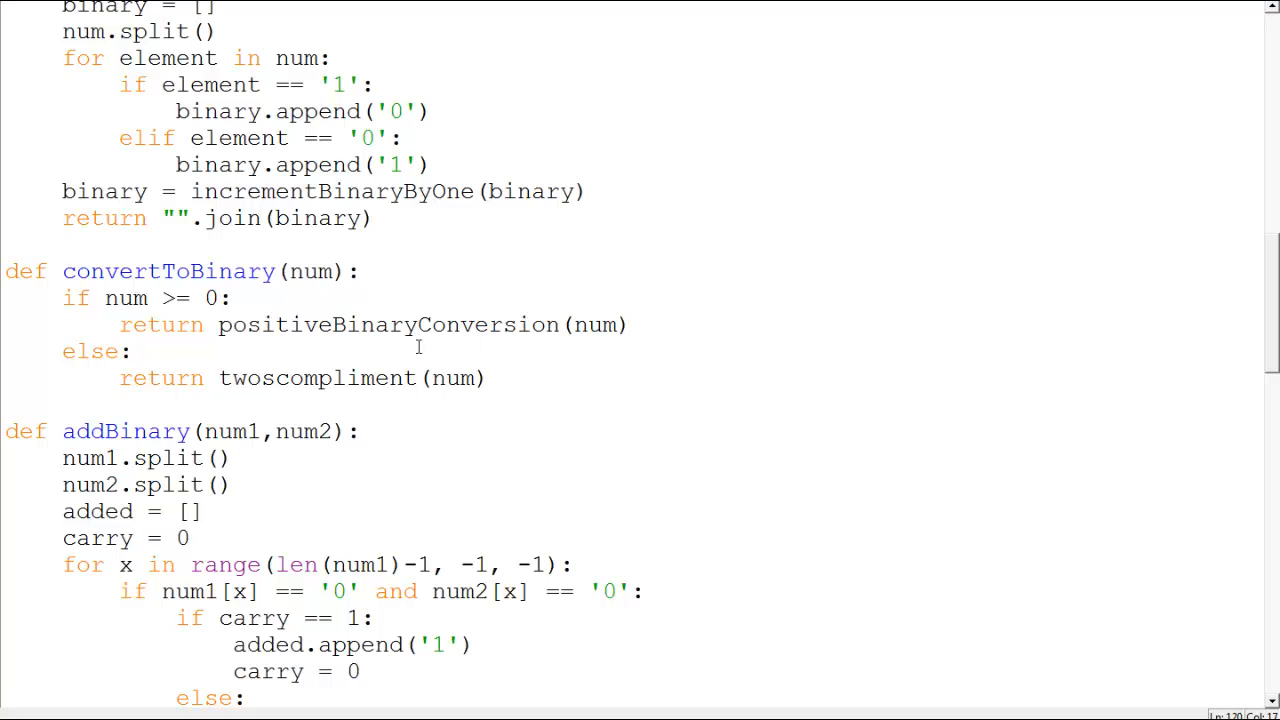
mouse_move(610, 56)
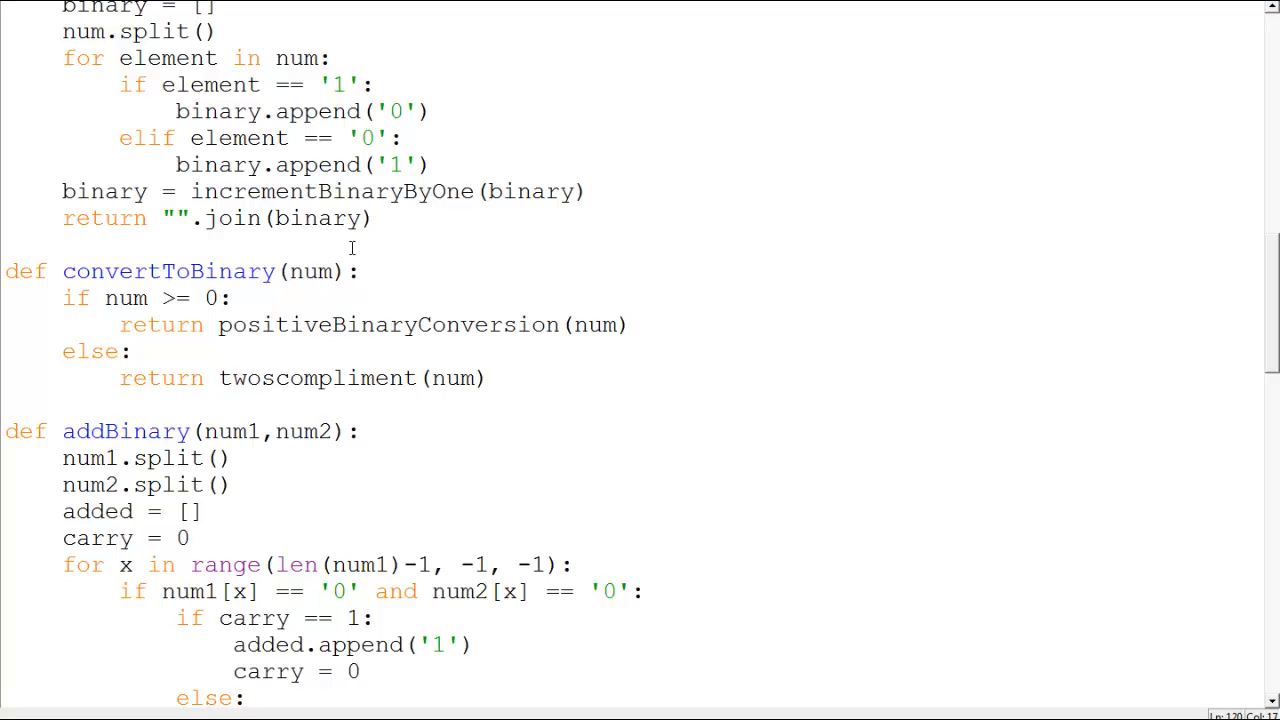
double_click(317, 378)
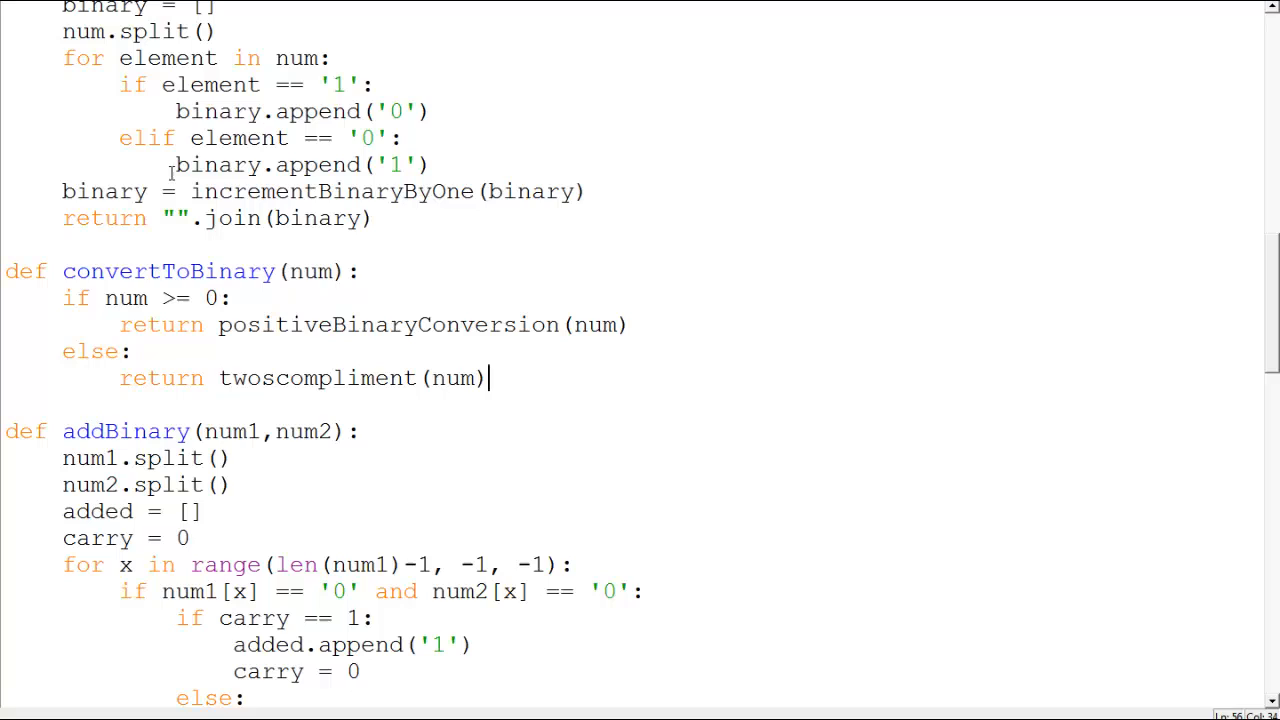
double_click(160, 298)
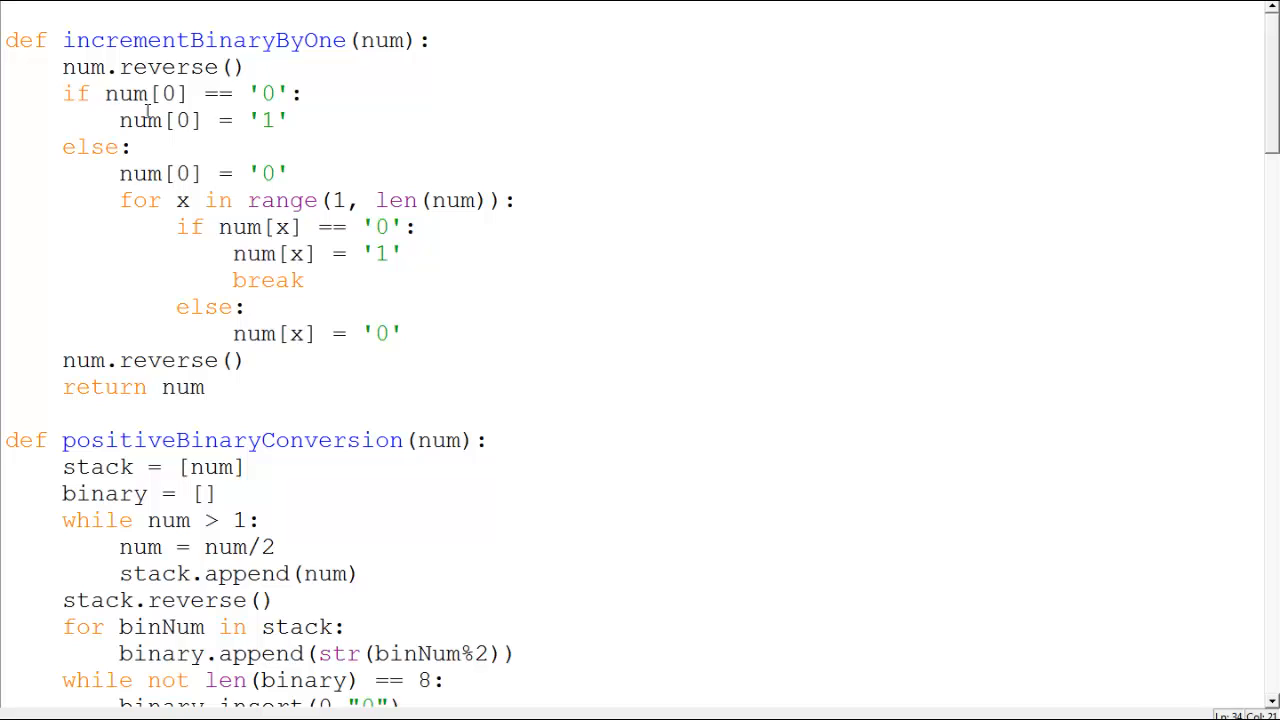
mouse_move(204, 141)
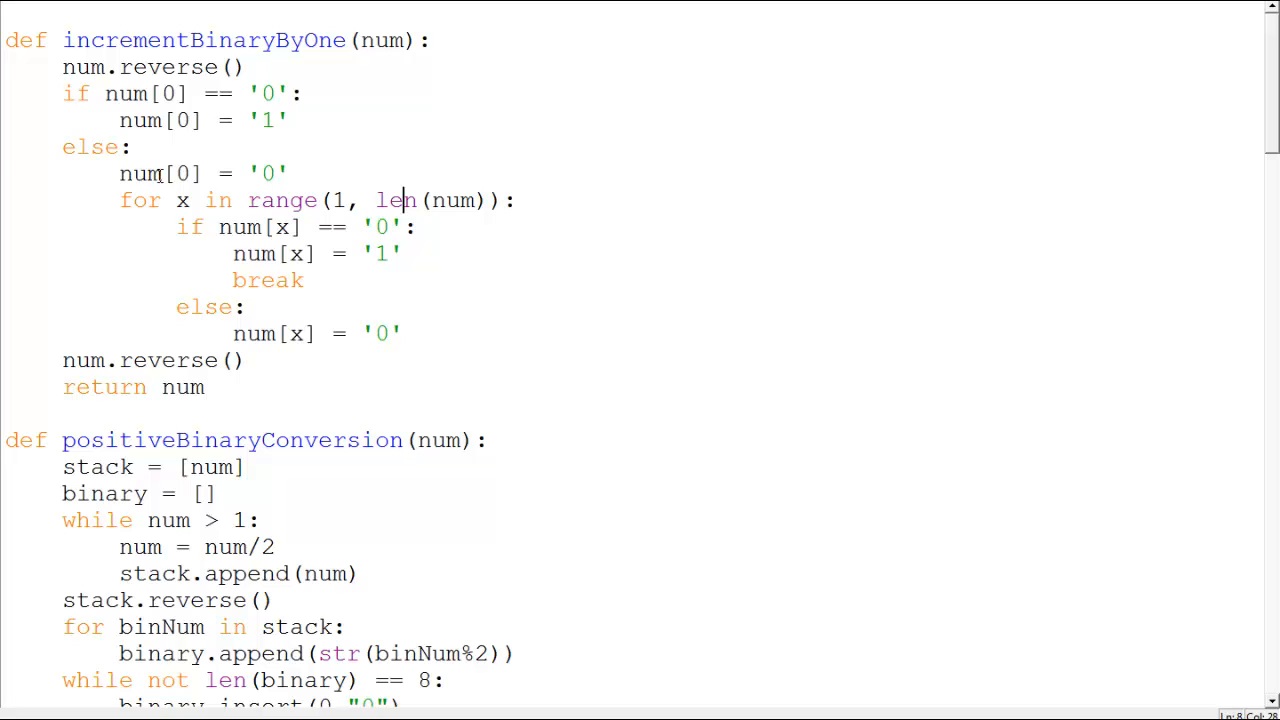
double_click(269, 173)
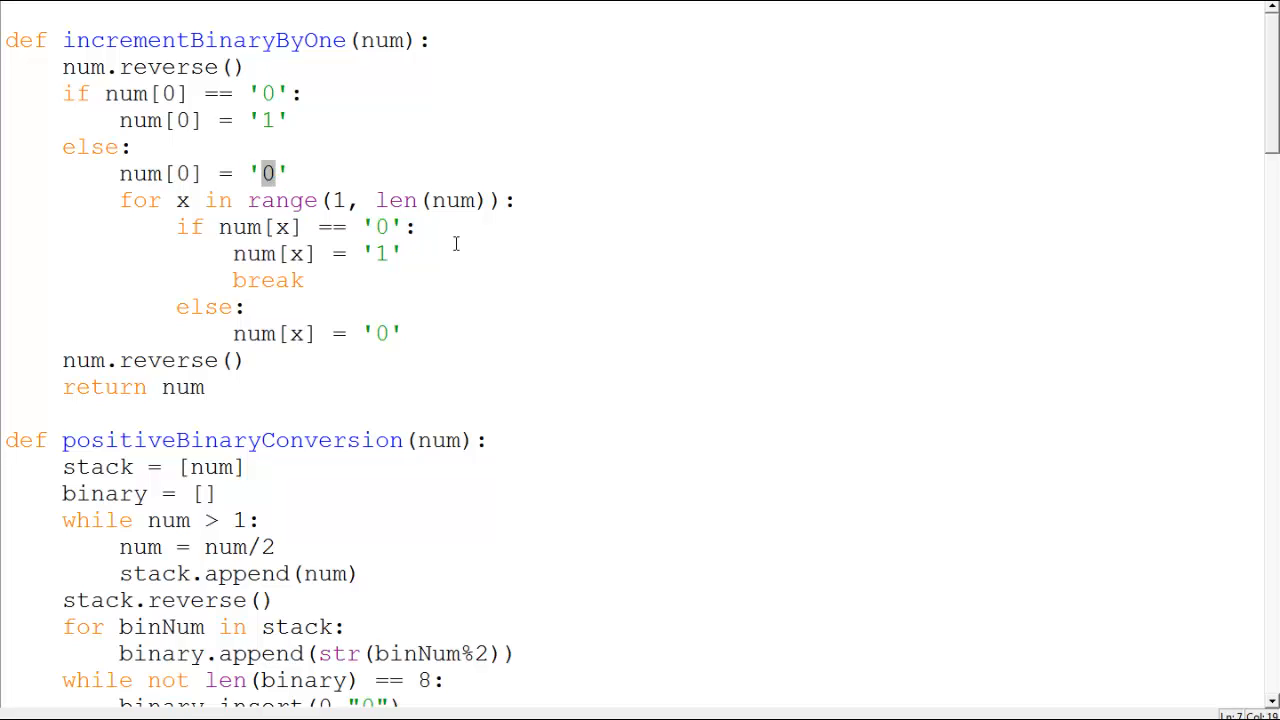
mouse_move(300, 267)
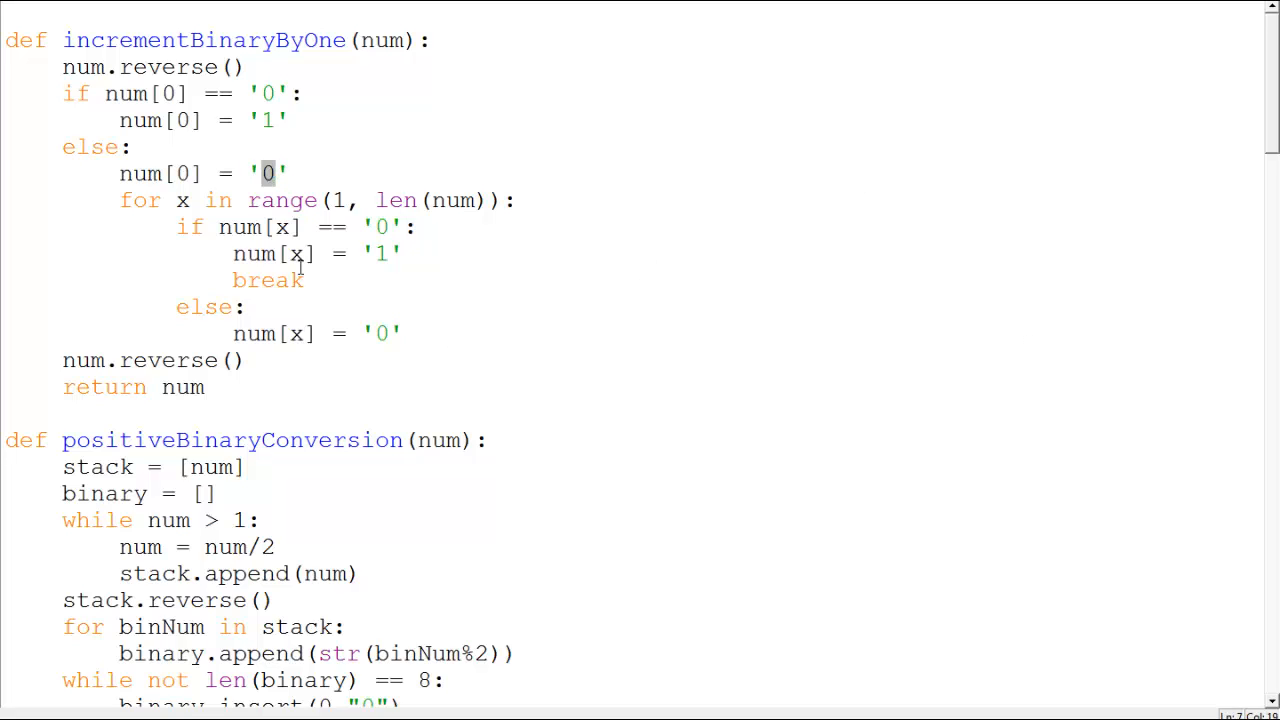
click(291, 253)
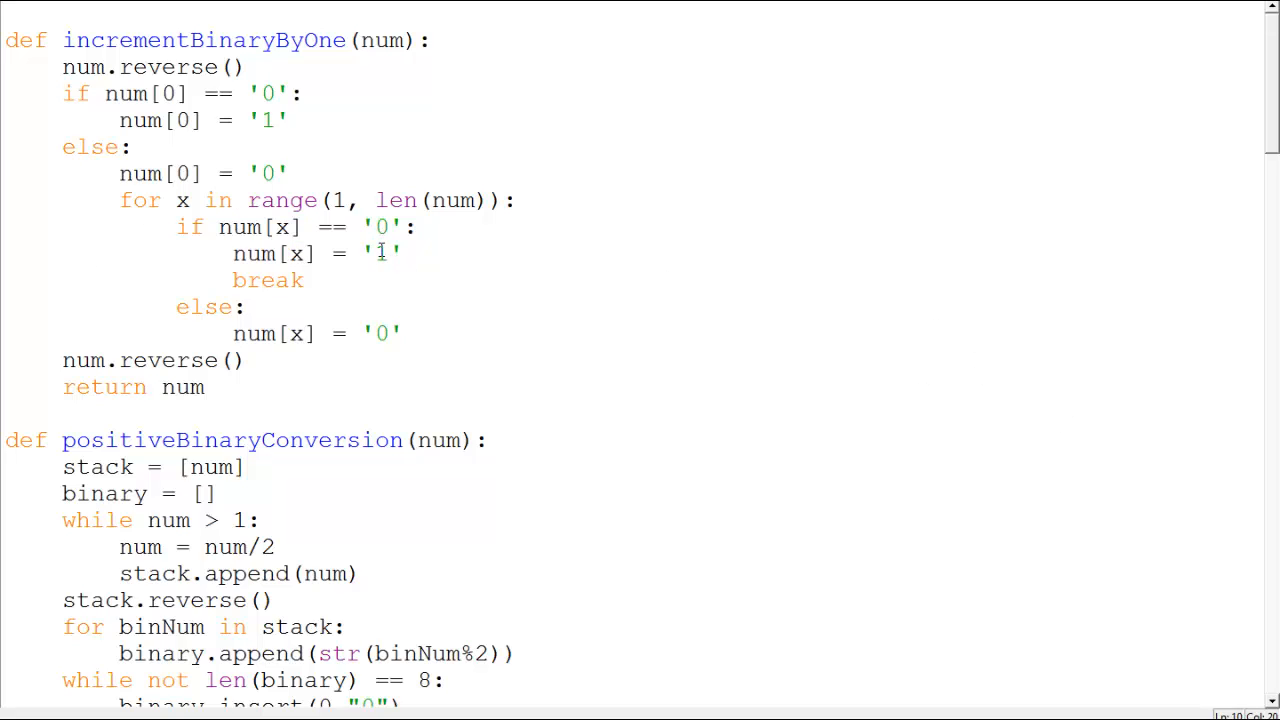
click(375, 253)
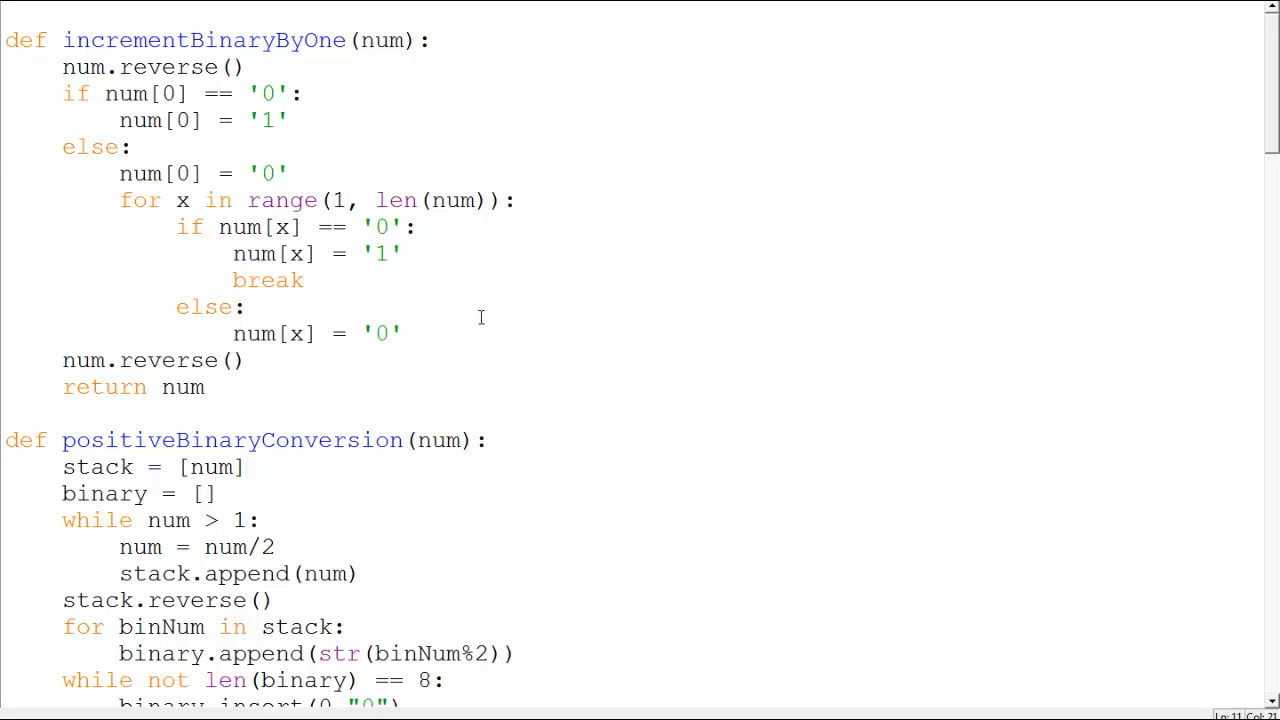
click(304, 280)
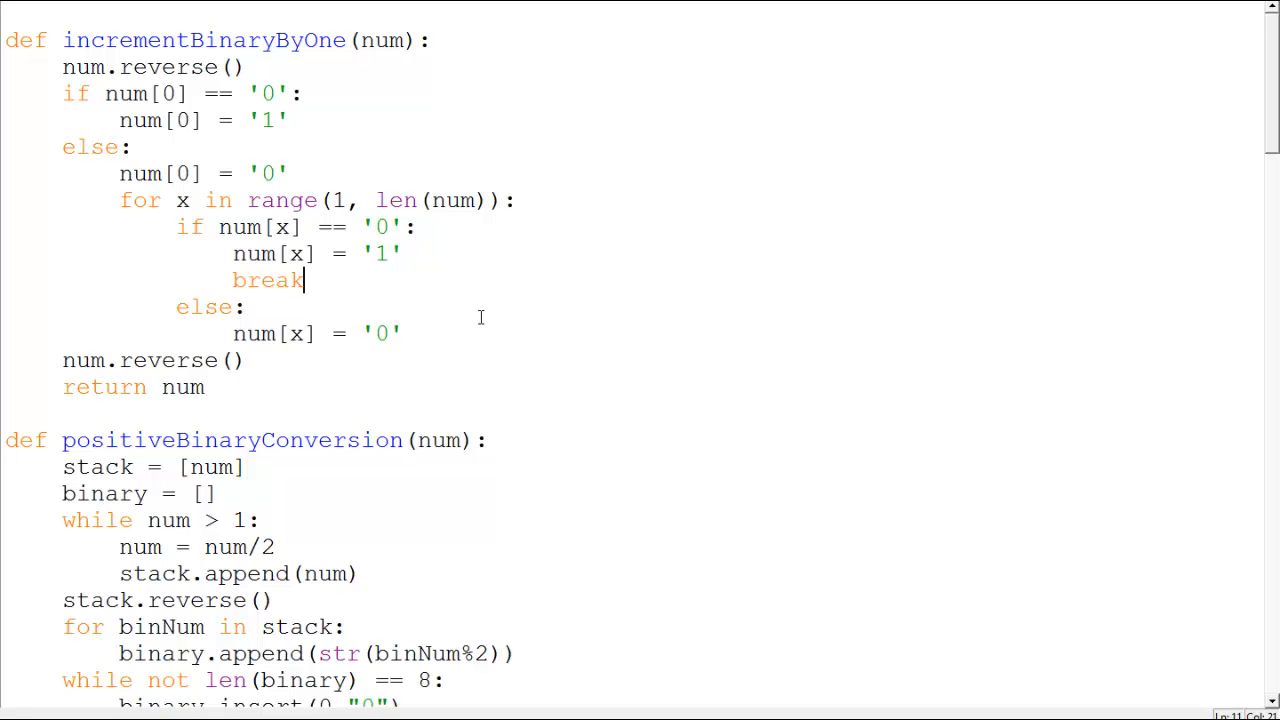
scroll(down, 3)
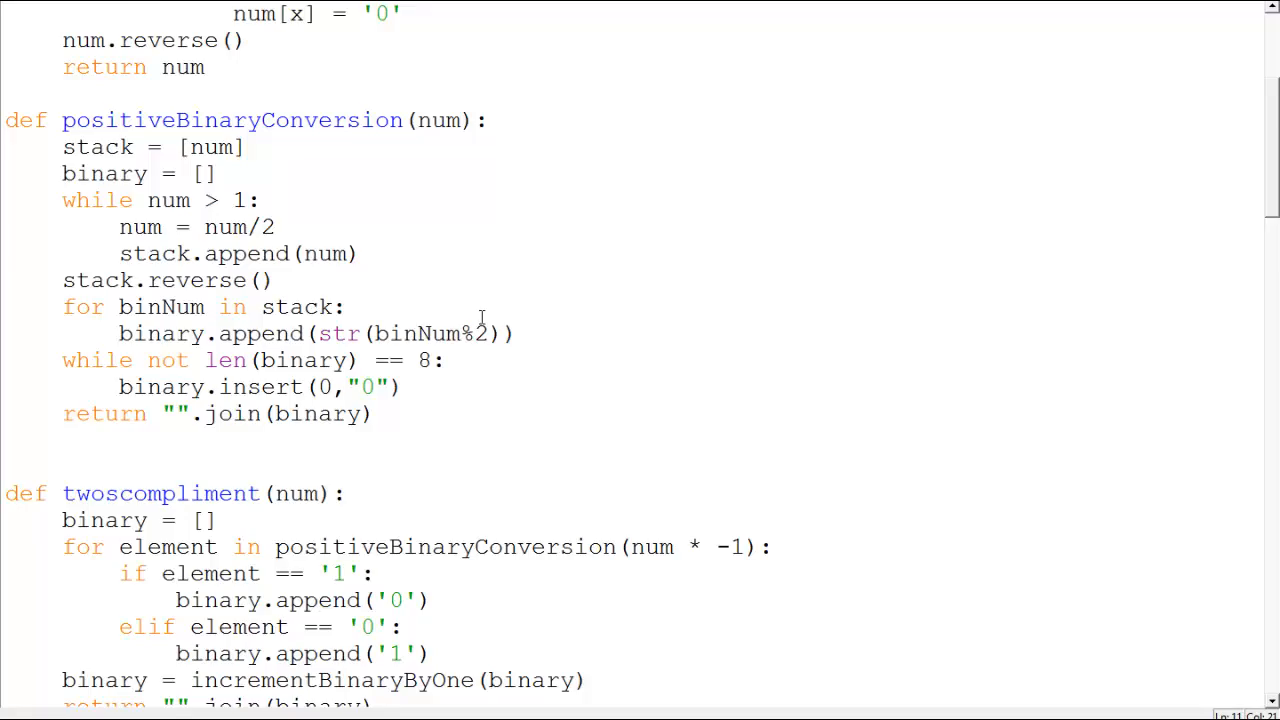
scroll(down, 3)
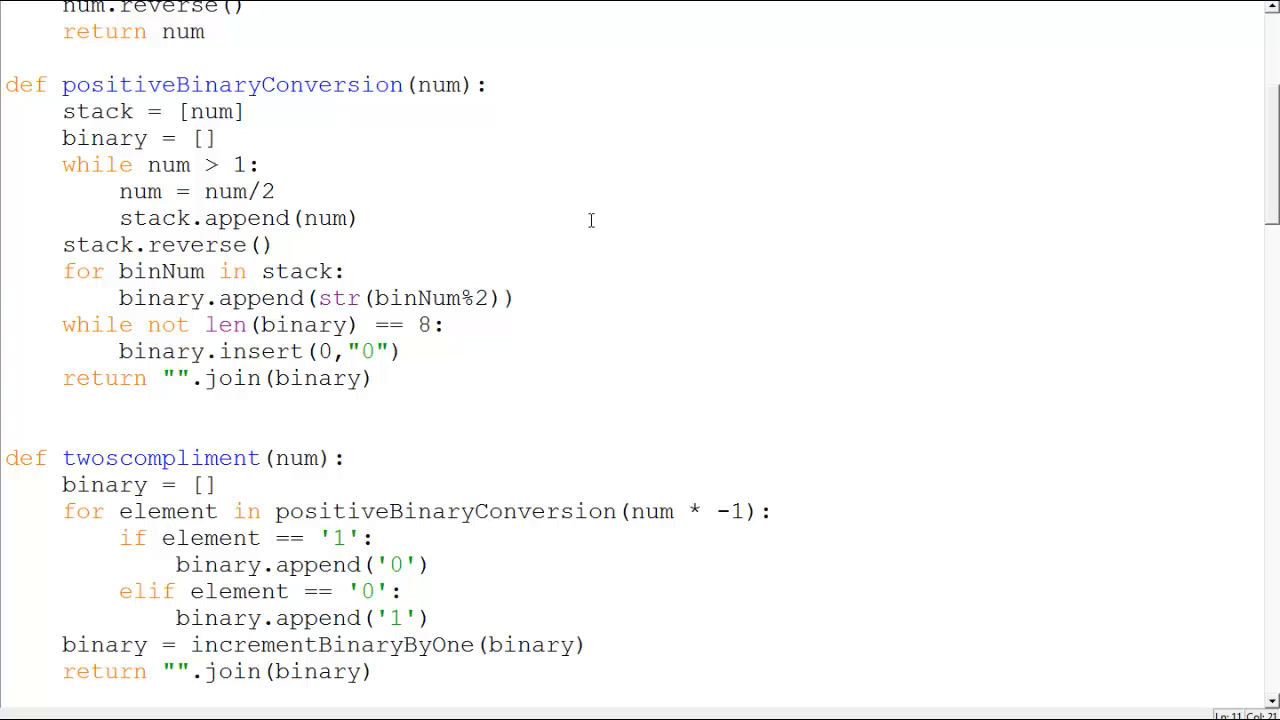
scroll(down, 3)
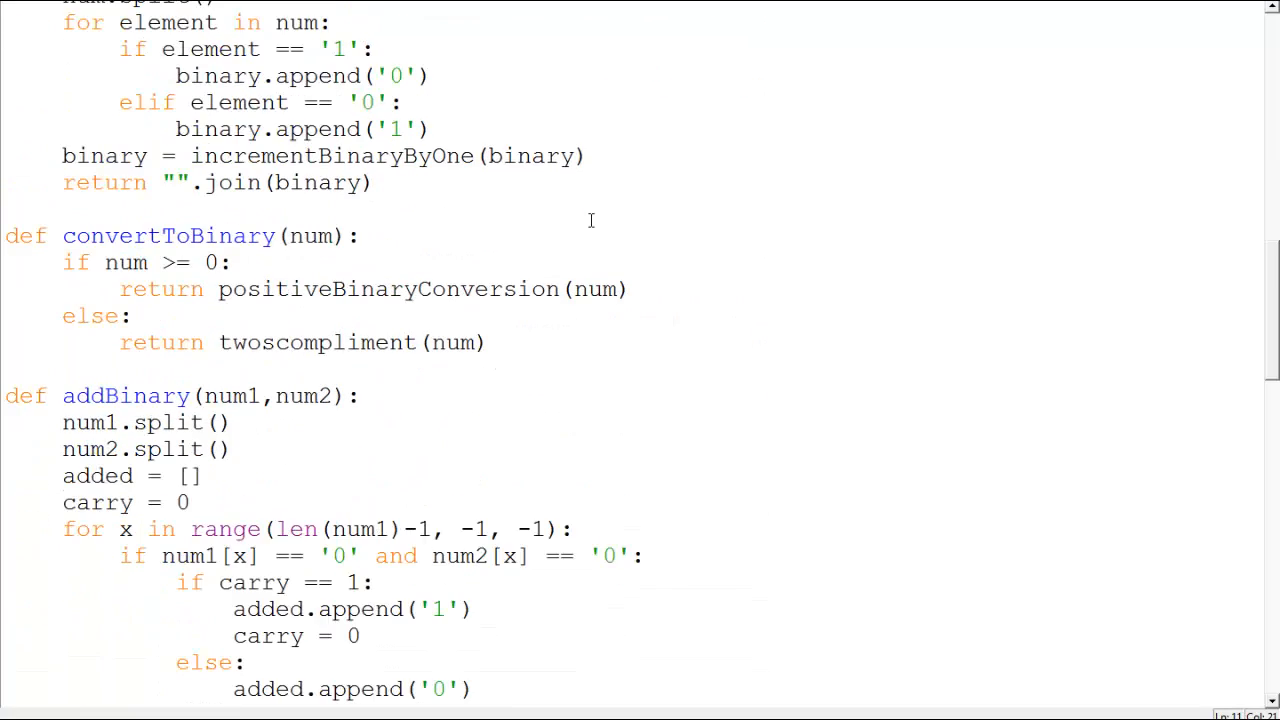
scroll(down, 3)
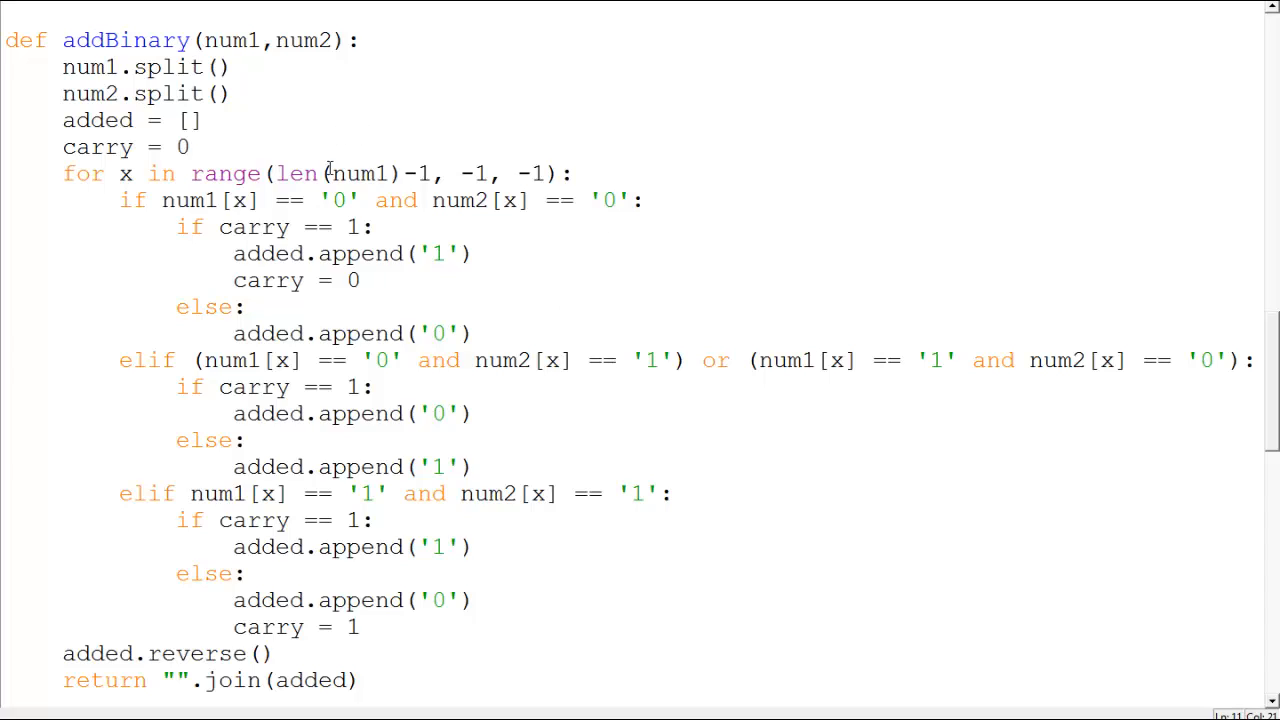
mouse_move(158, 85)
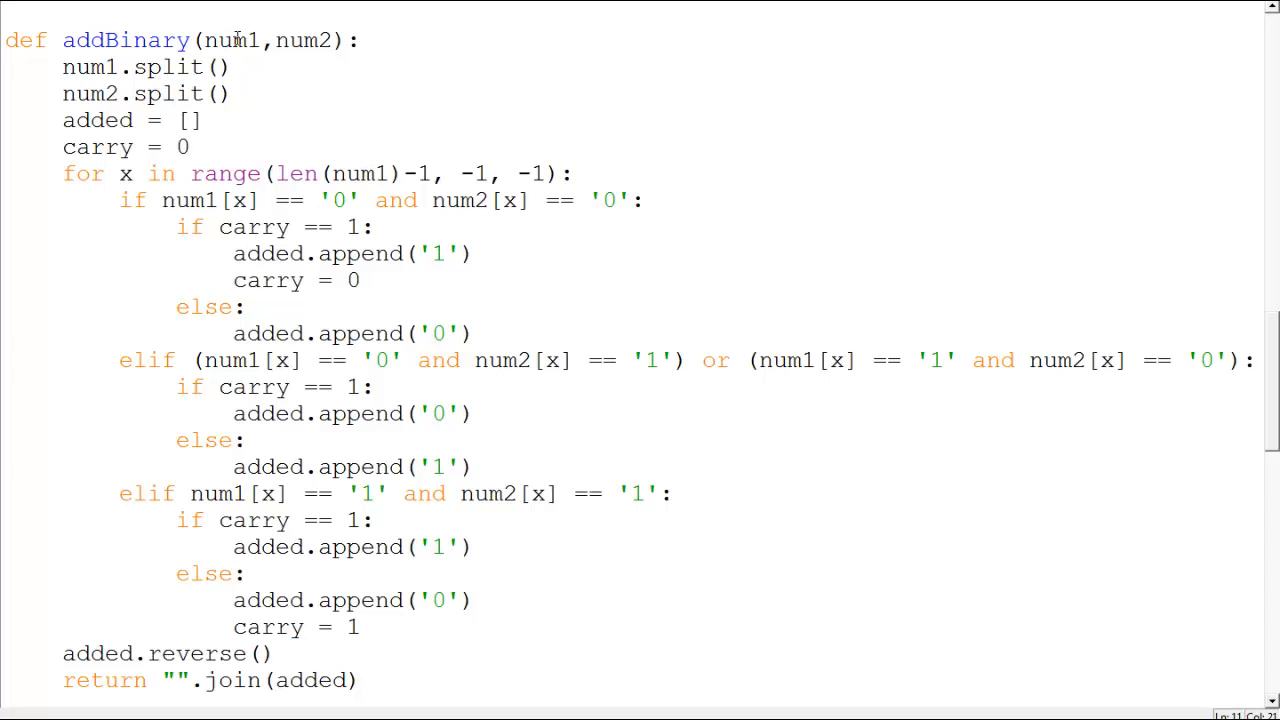
double_click(303, 40)
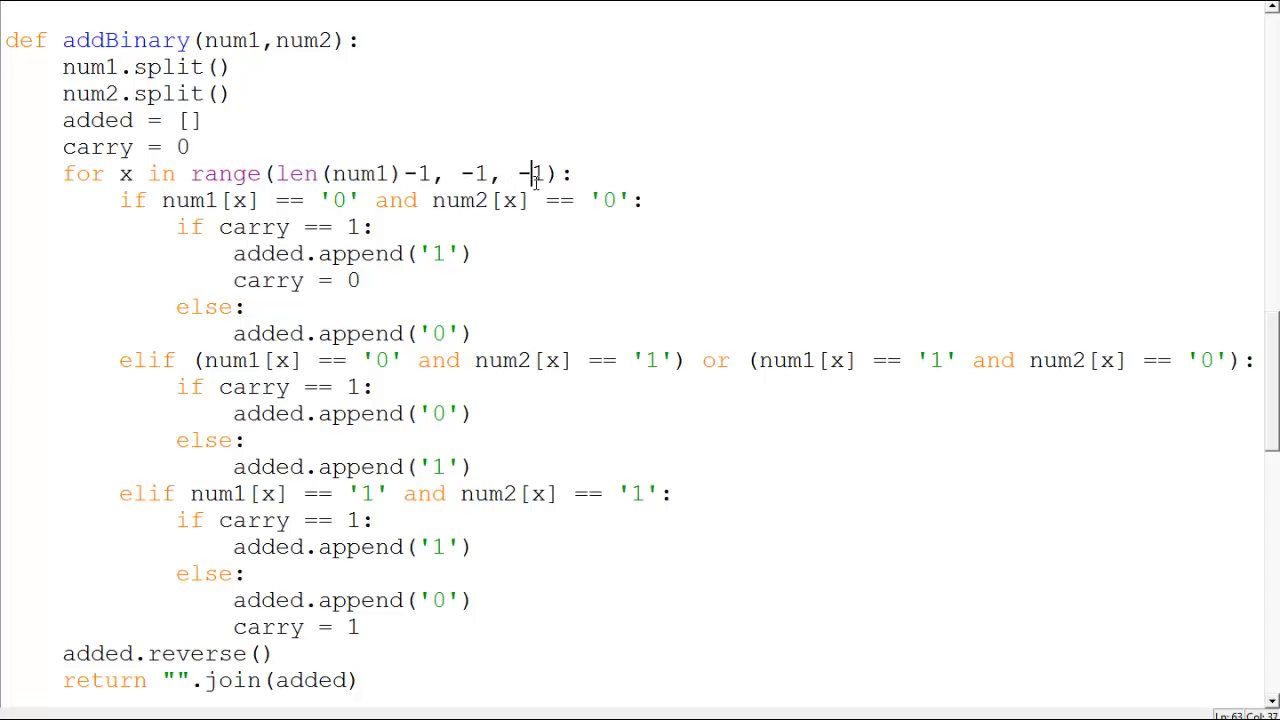
double_click(528, 173)
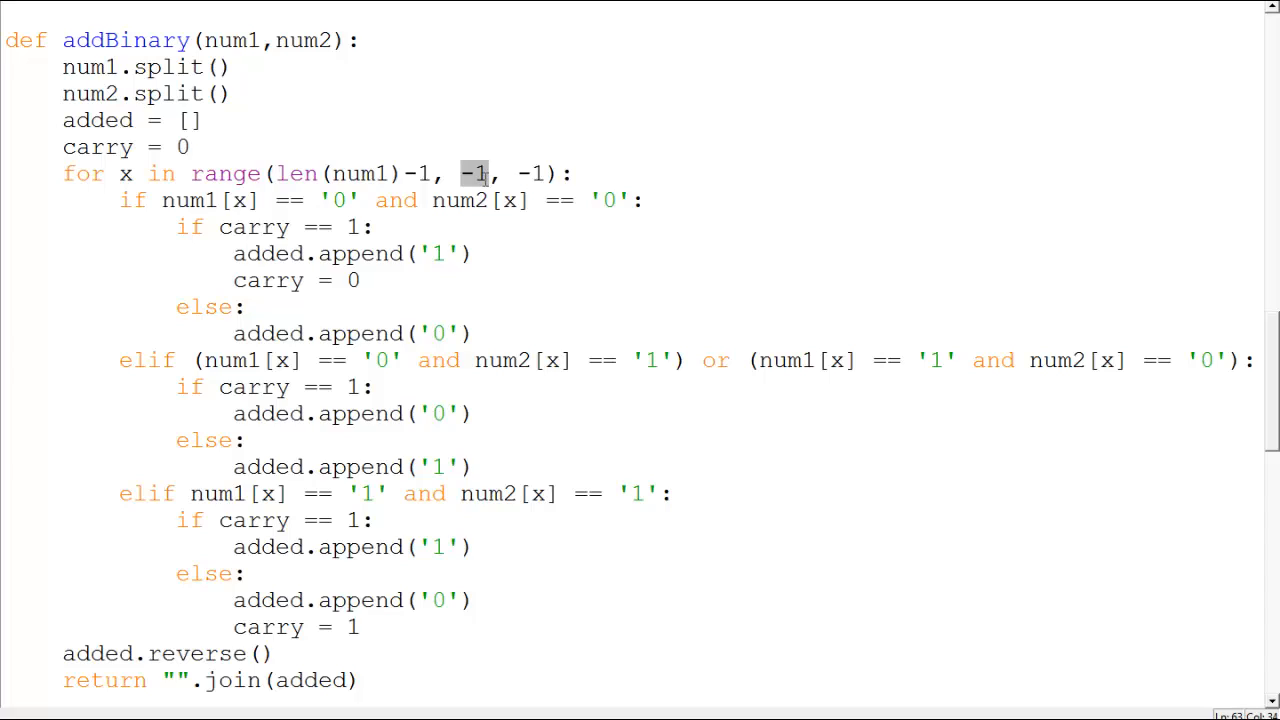
click(375, 227)
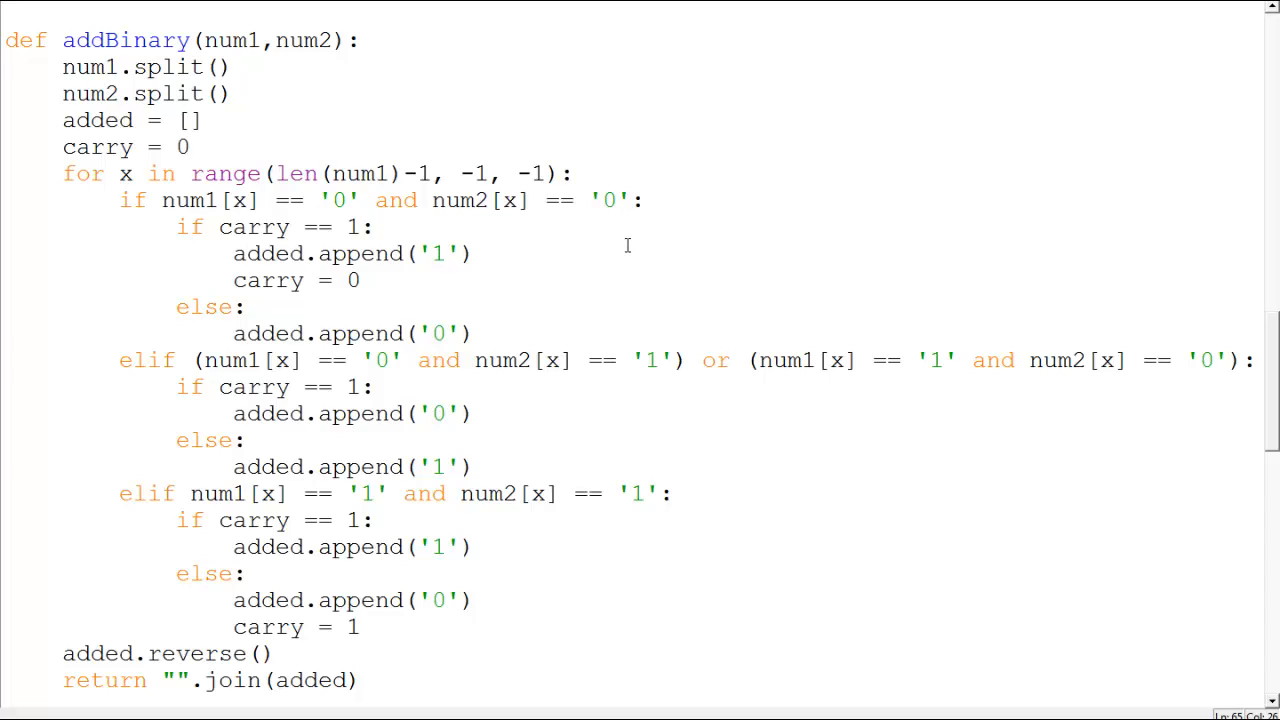
click(373, 227)
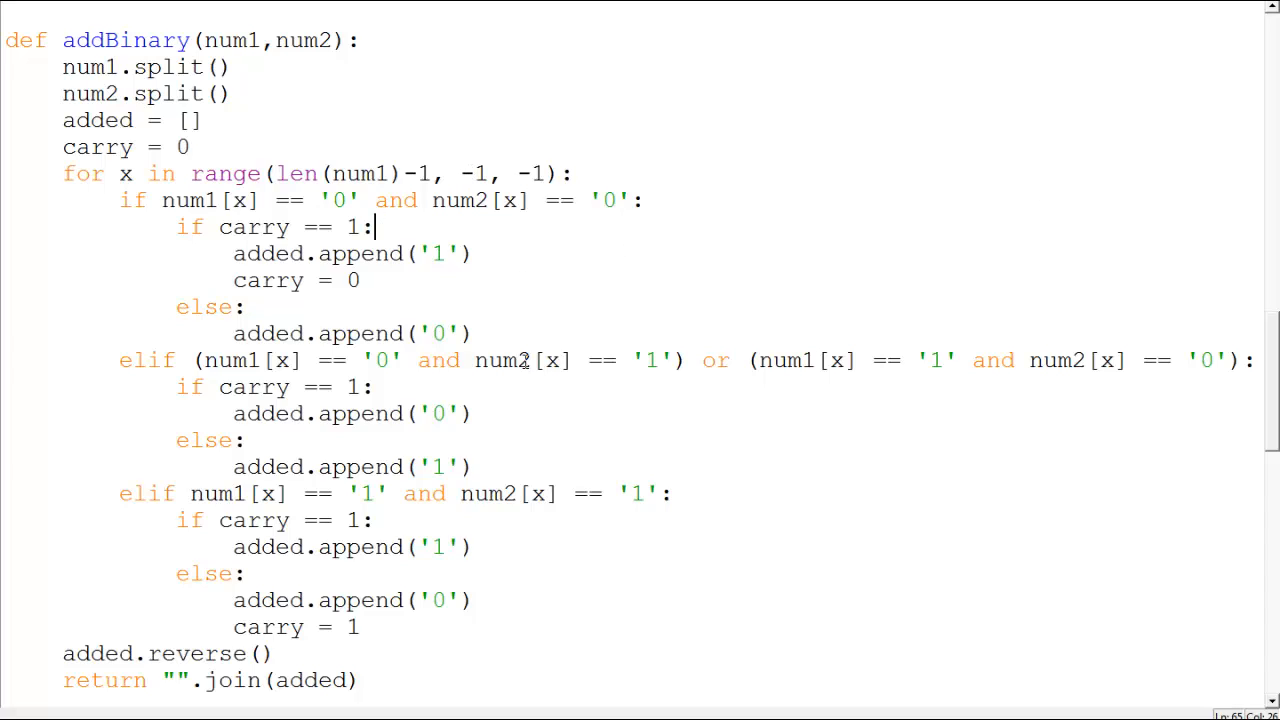
mouse_move(240, 315)
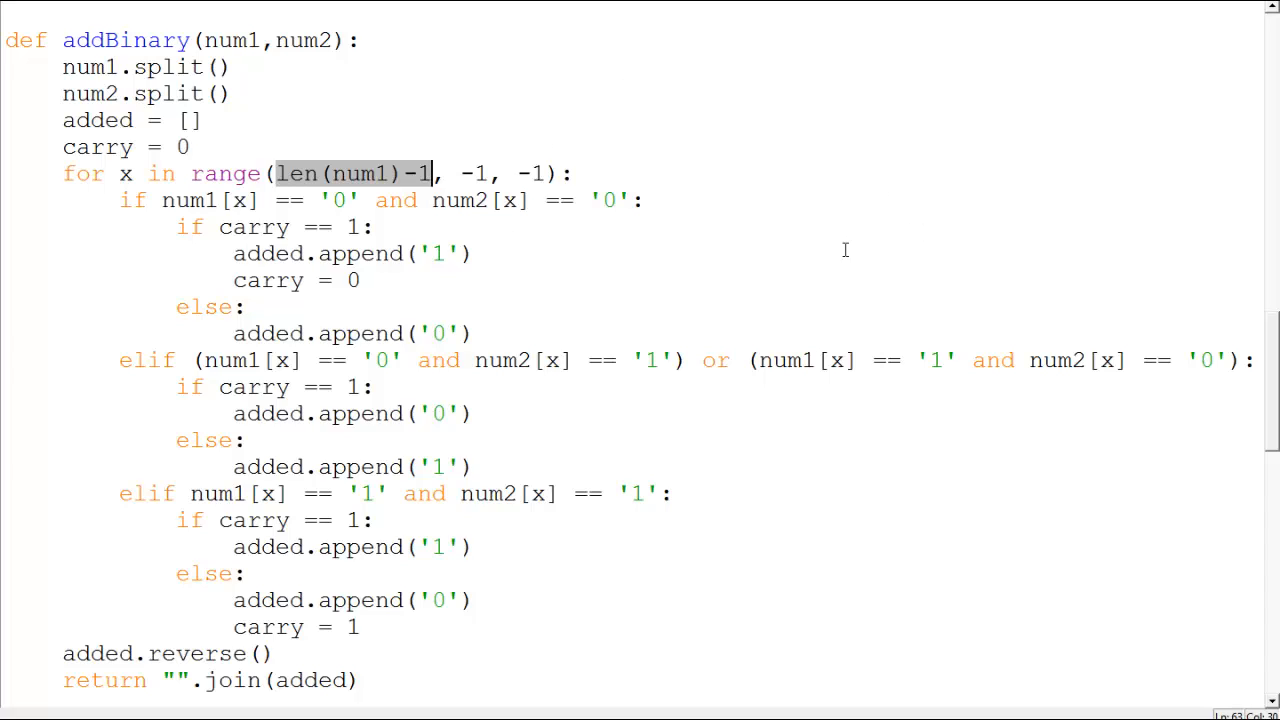
mouse_move(563, 262)
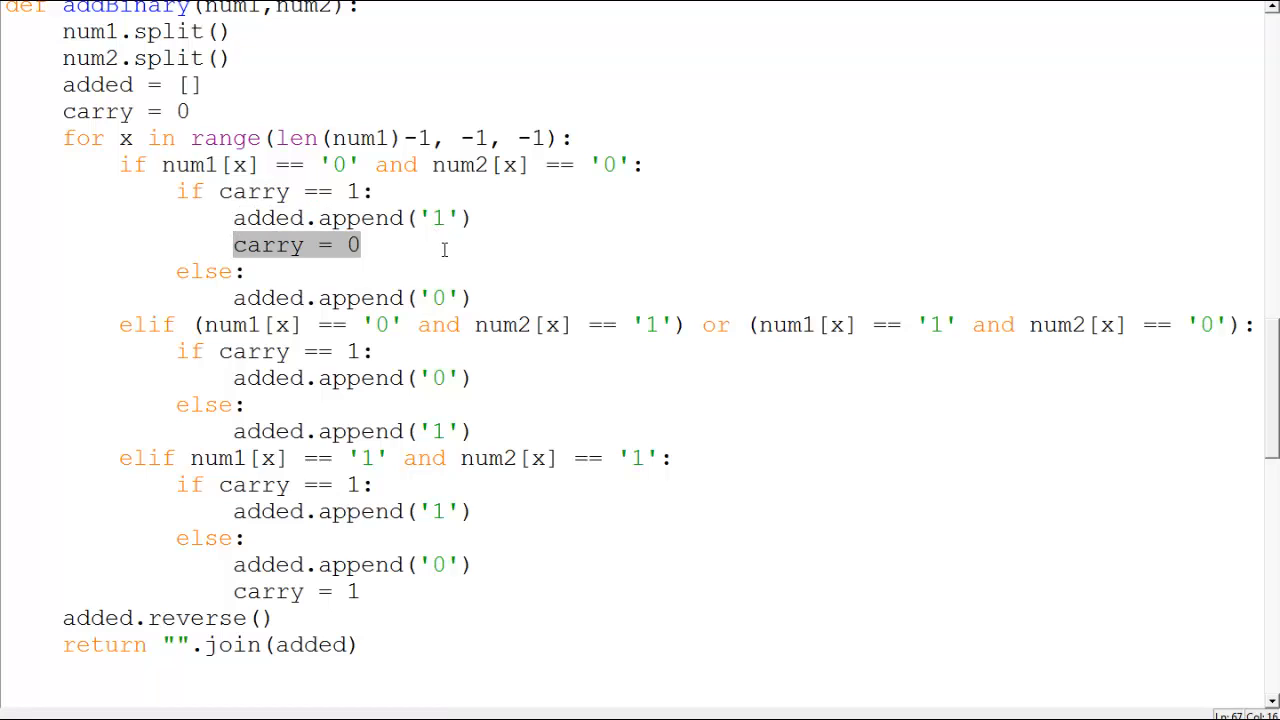
scroll(down, 3)
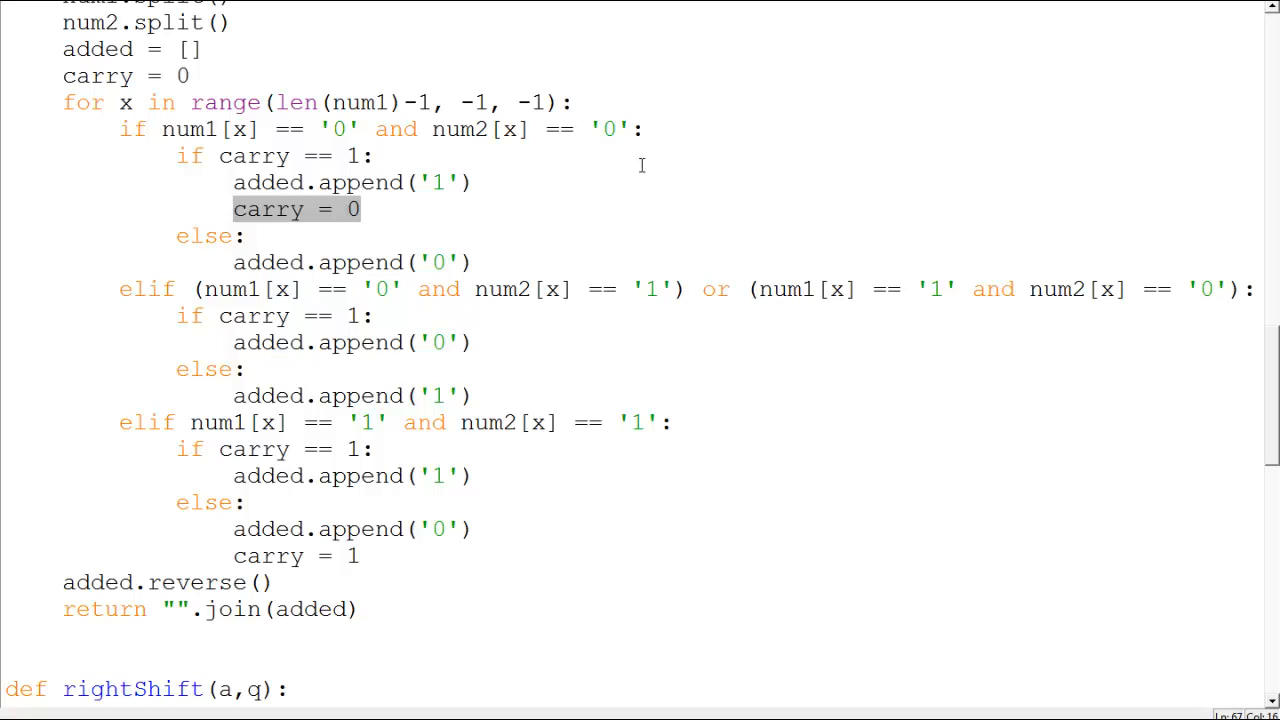
mouse_move(614, 227)
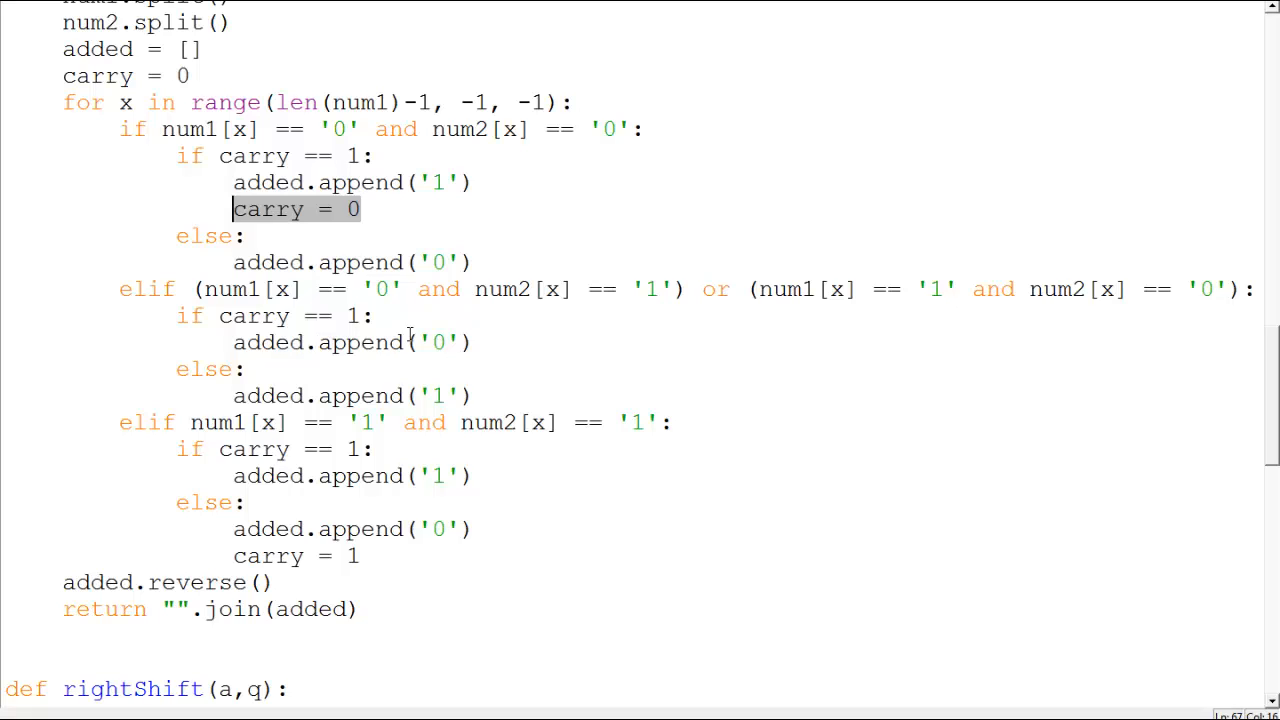
mouse_move(613, 354)
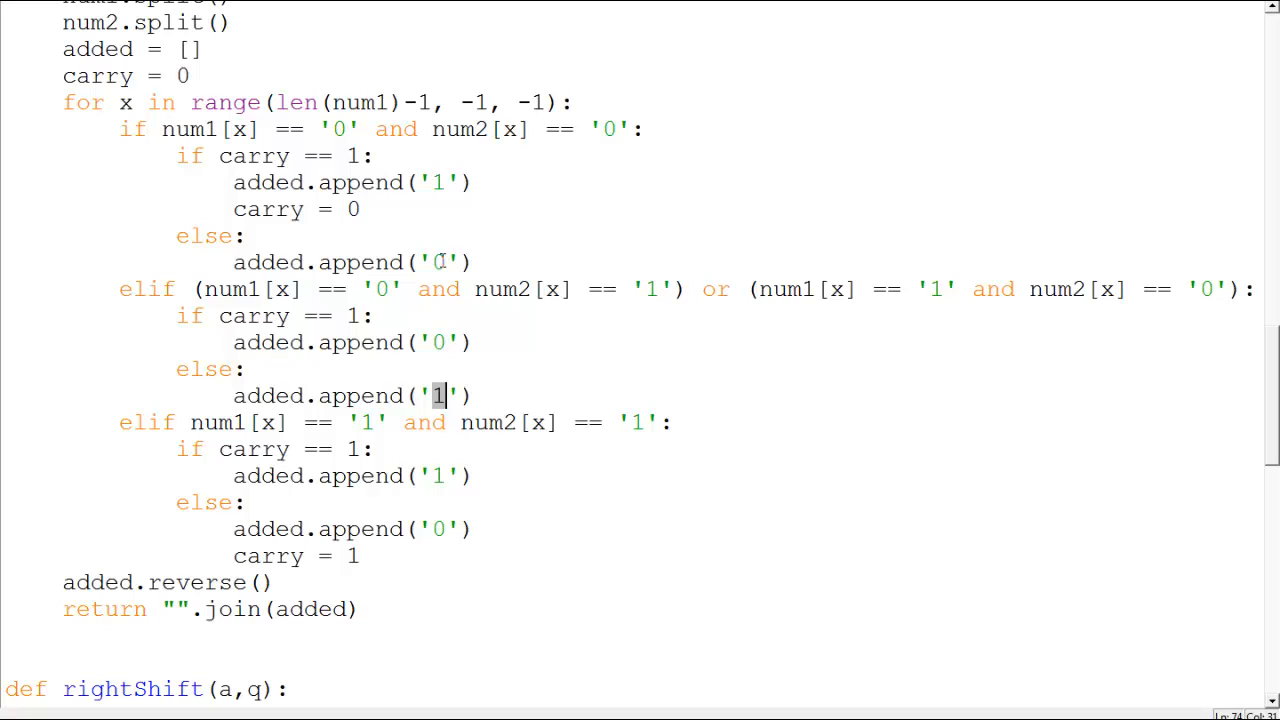
scroll(down, 3)
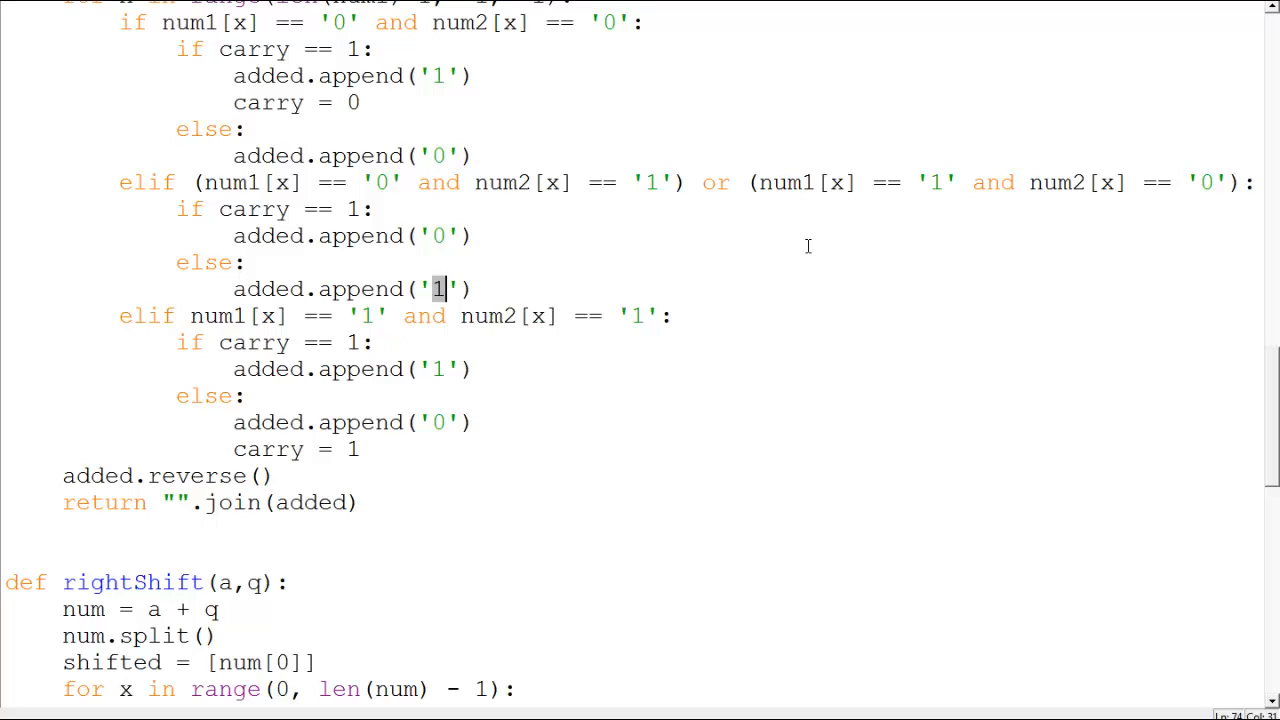
mouse_move(855, 493)
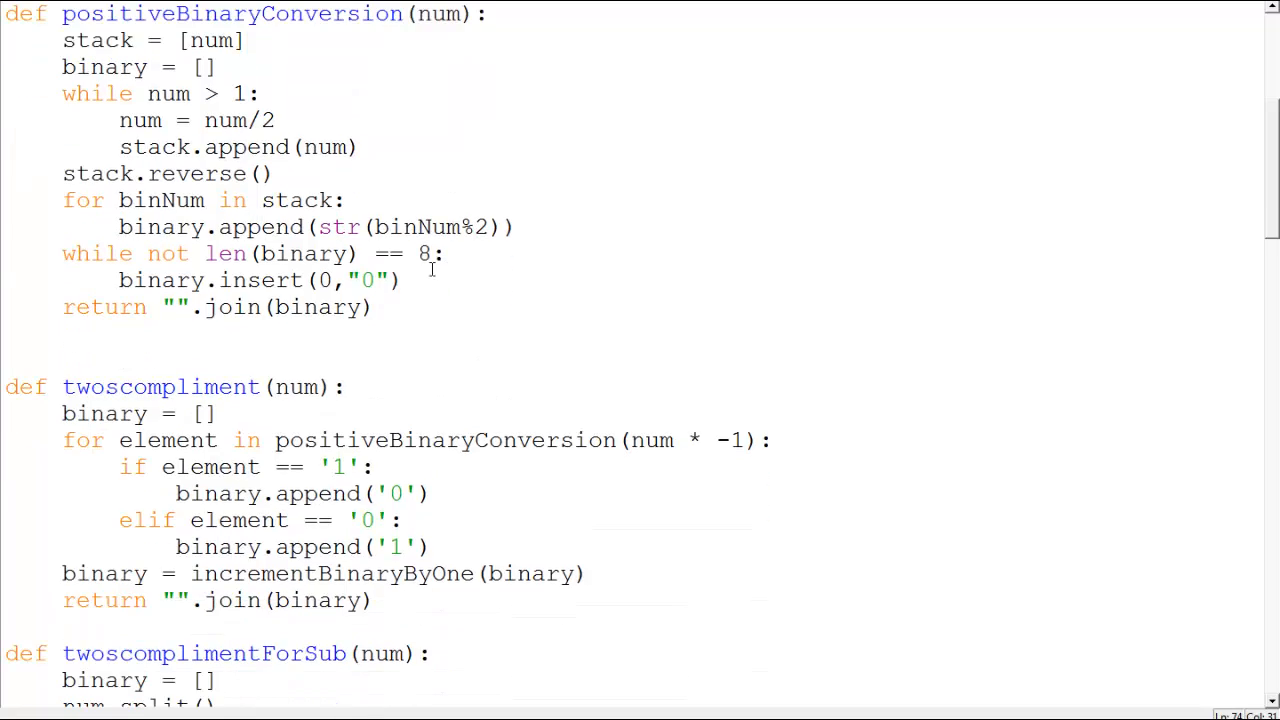
scroll(down, 3)
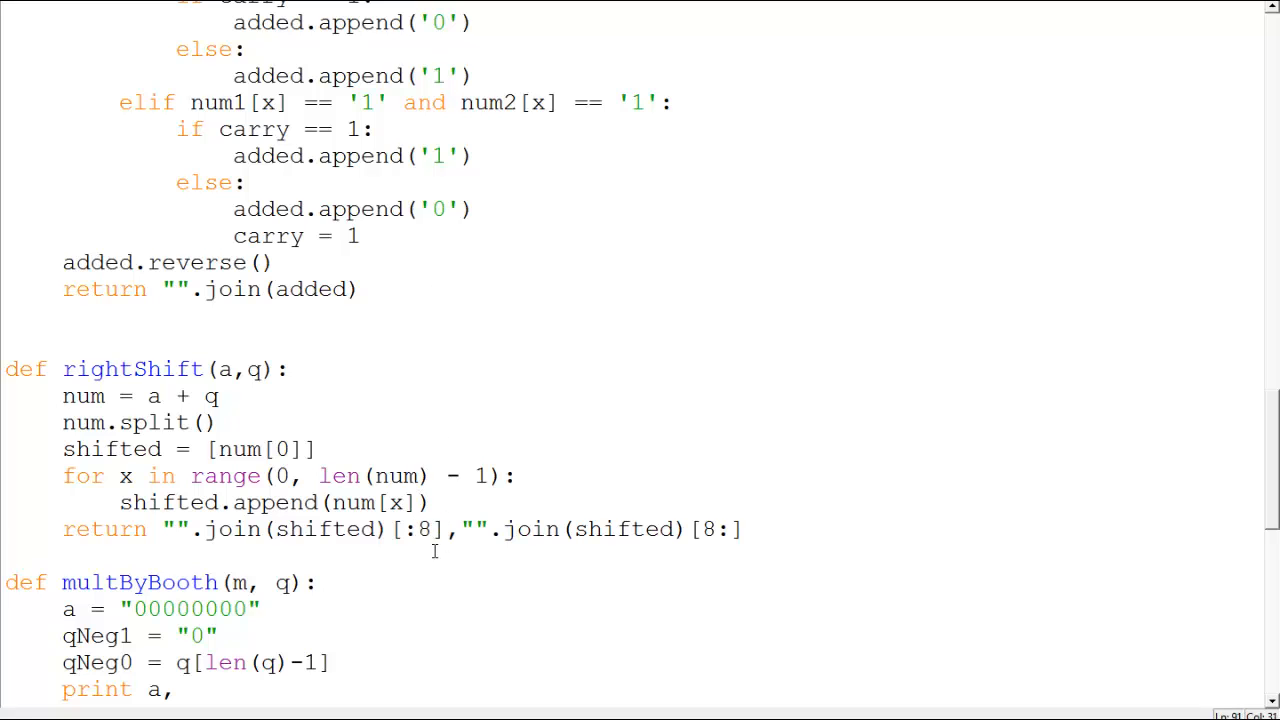
scroll(down, 3)
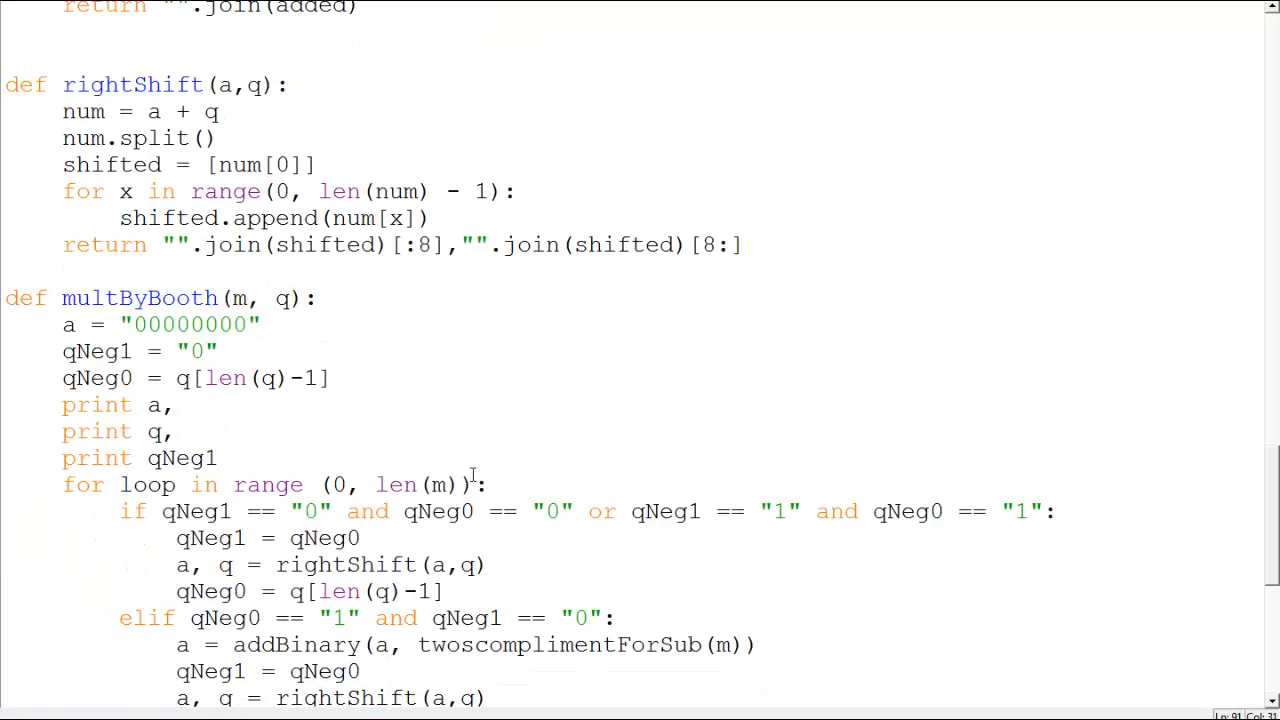
scroll(down, 3)
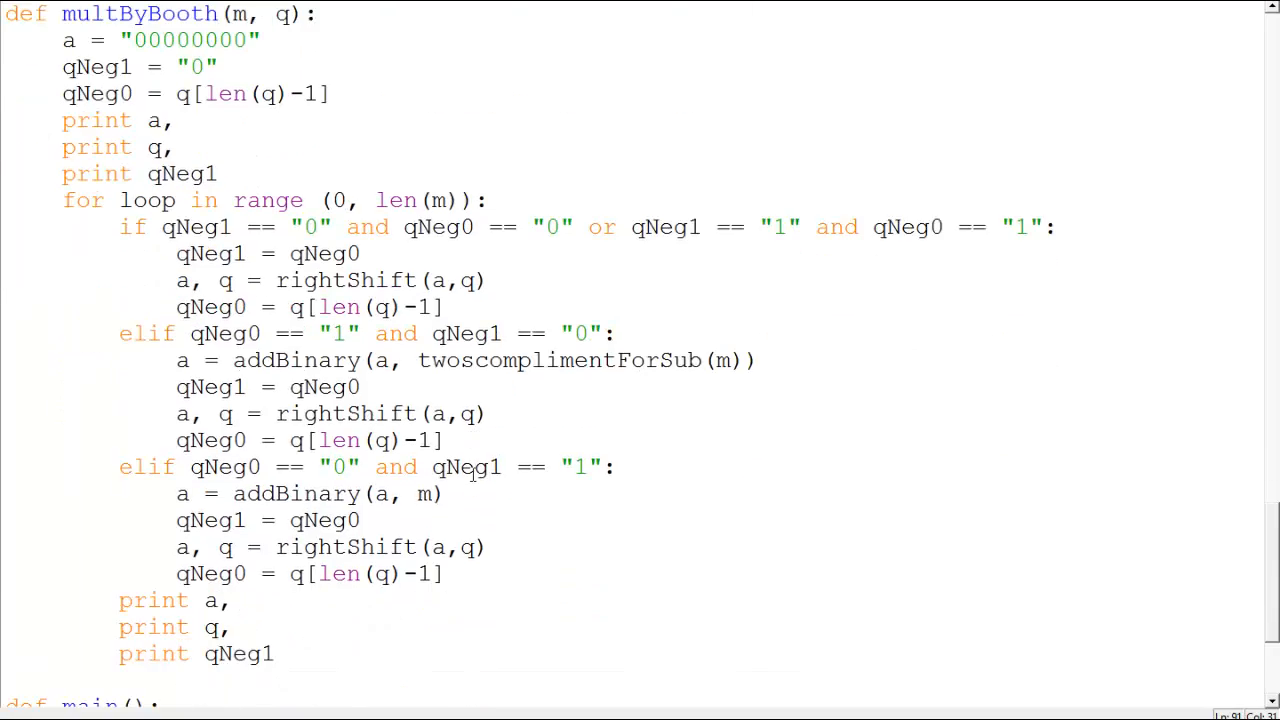
scroll(down, 3)
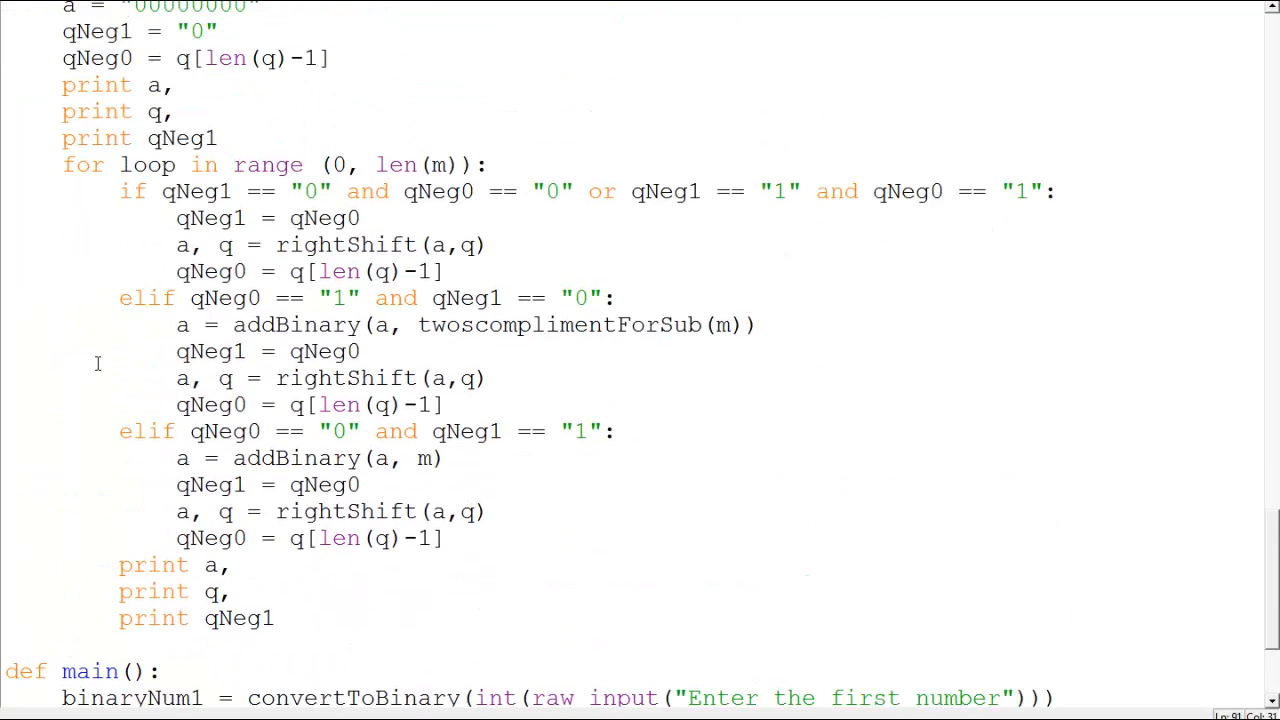
scroll(up, 3)
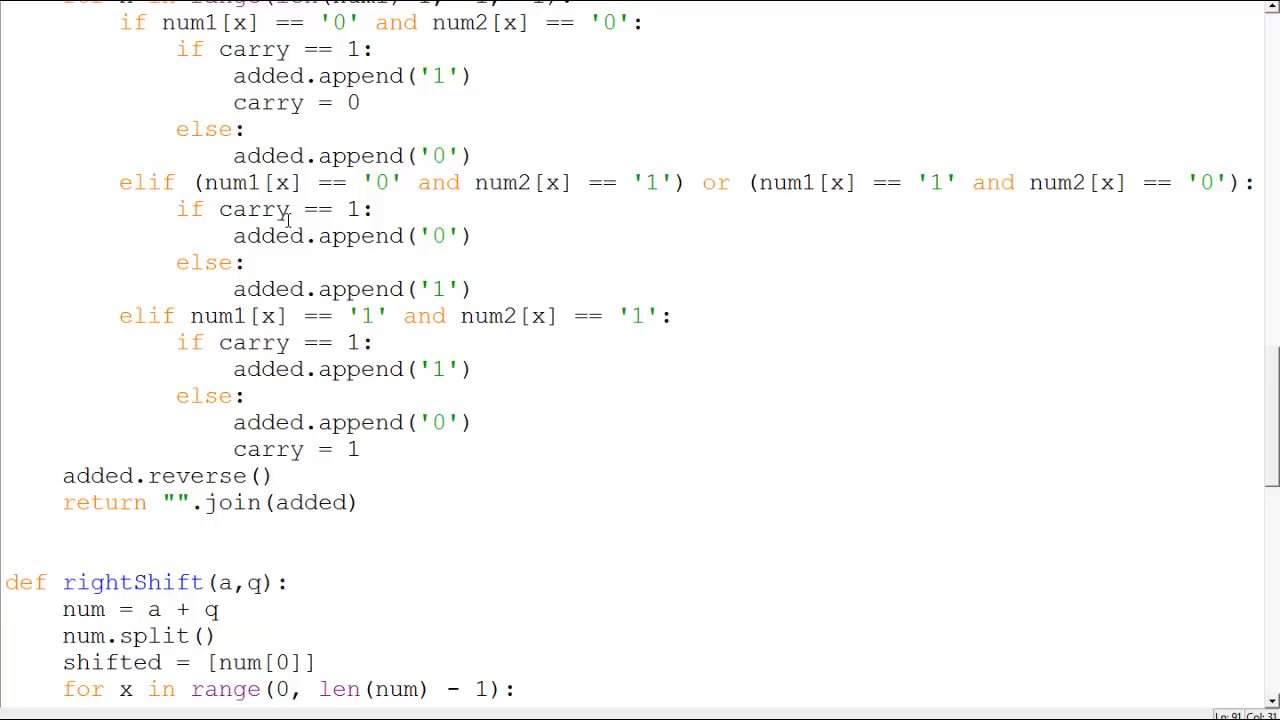
scroll(down, 3)
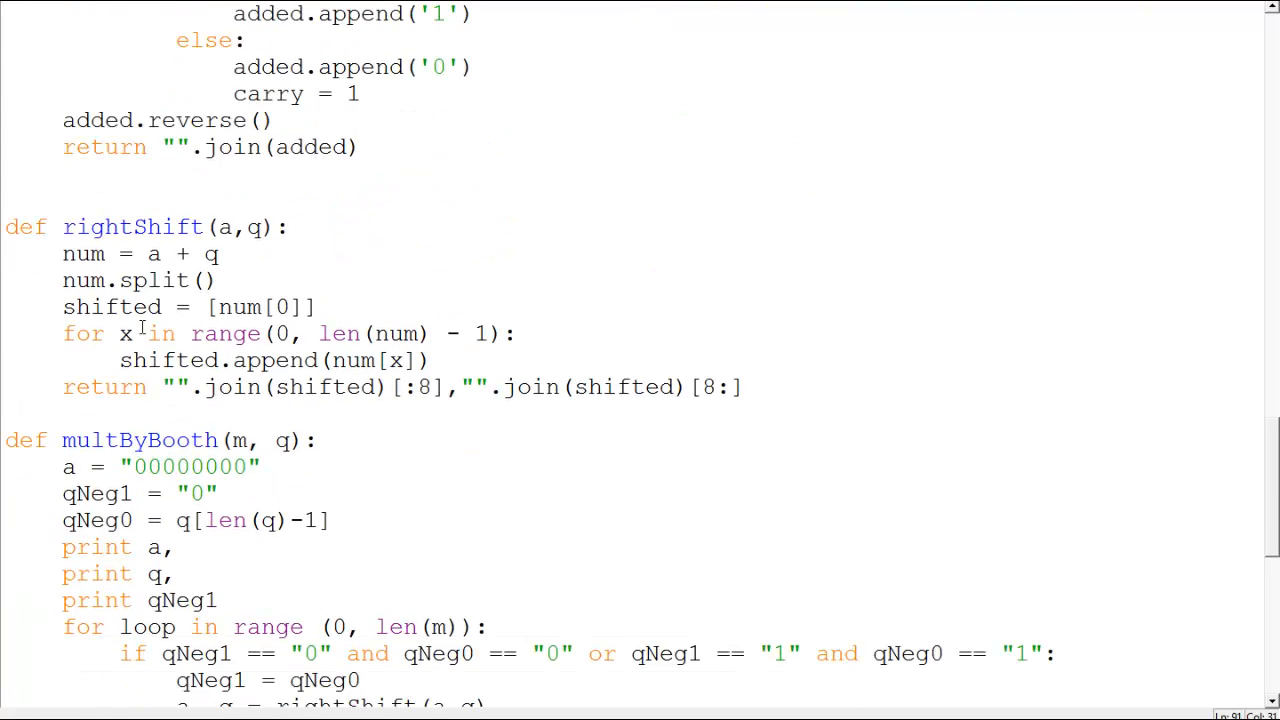
scroll(down, 3)
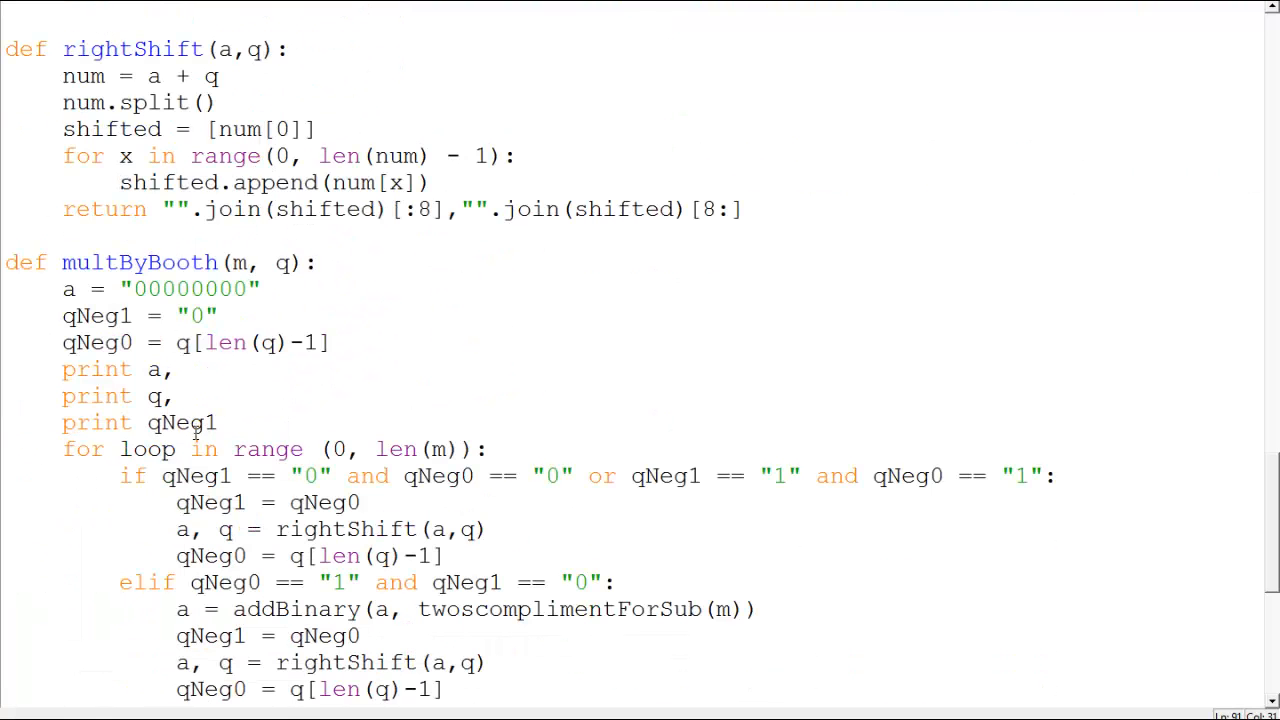
scroll(down, 3)
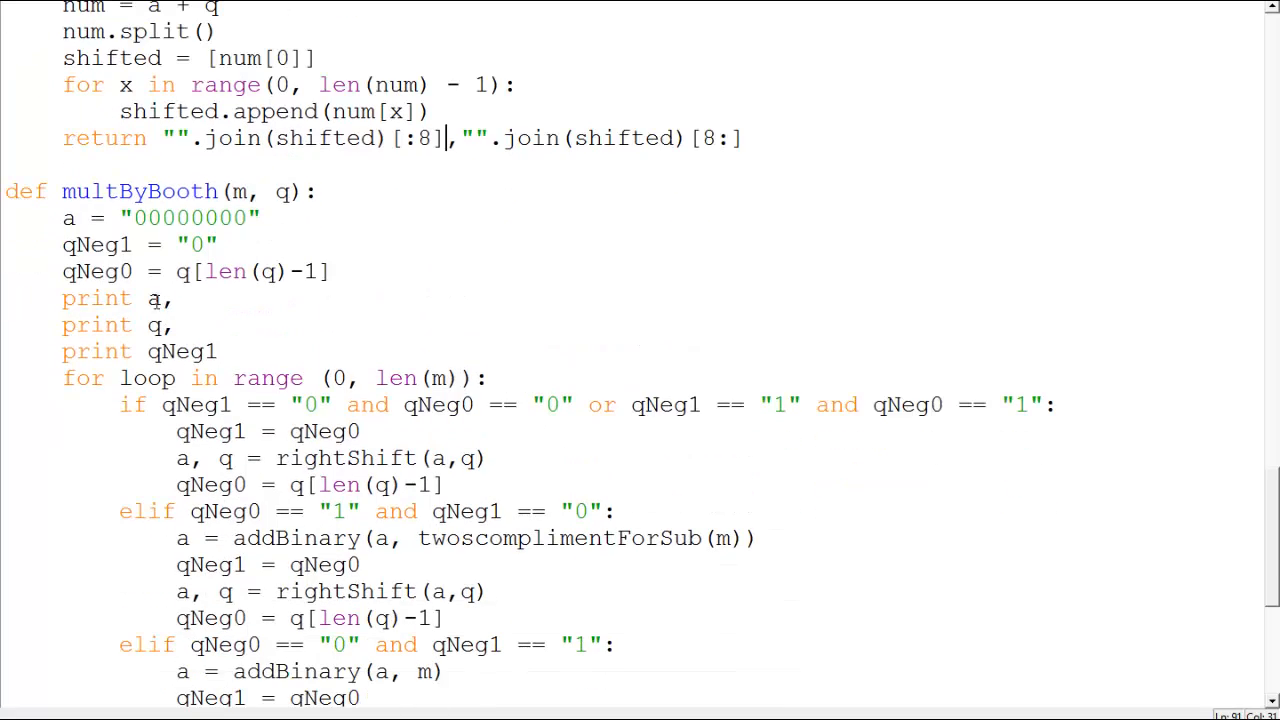
mouse_move(232, 318)
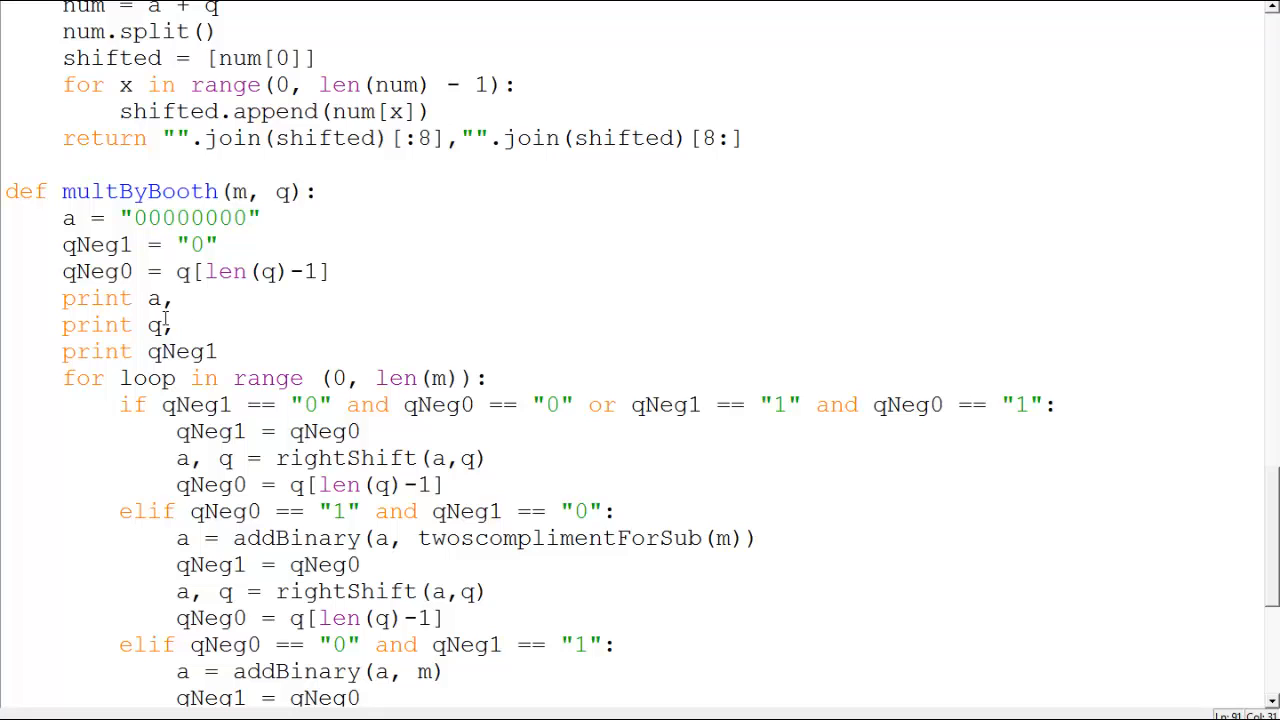
mouse_move(317, 360)
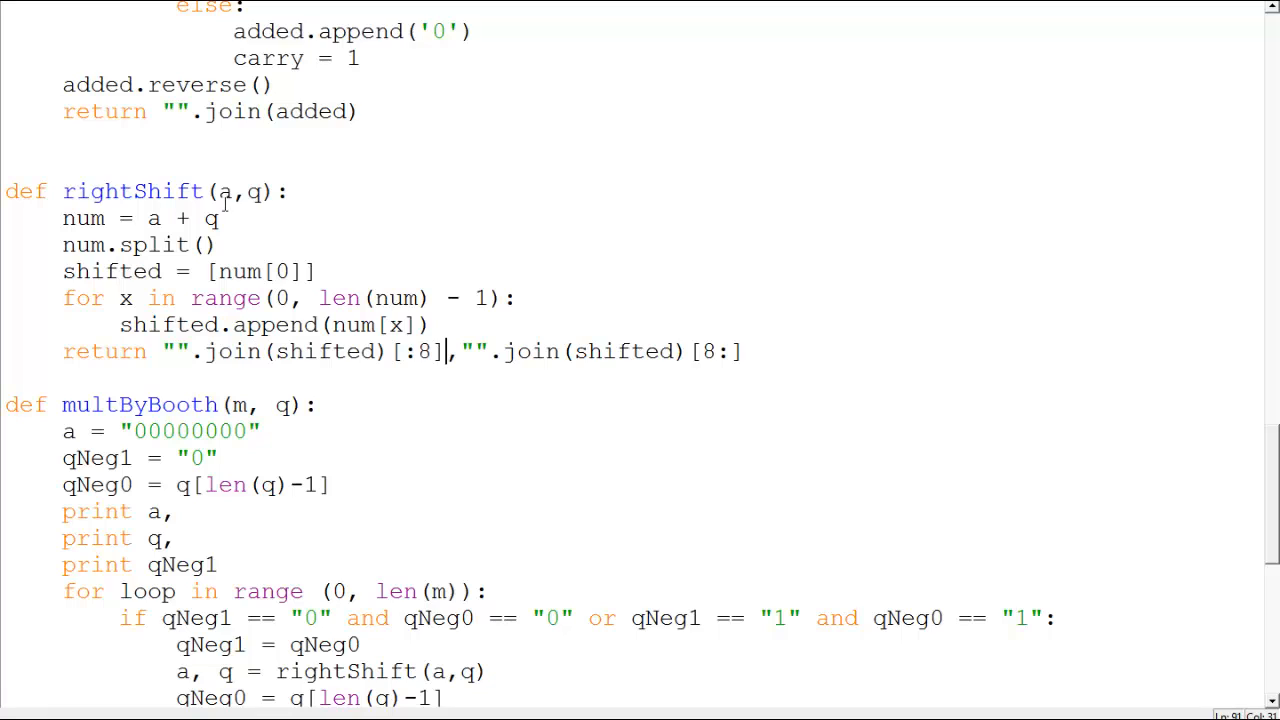
mouse_move(92, 251)
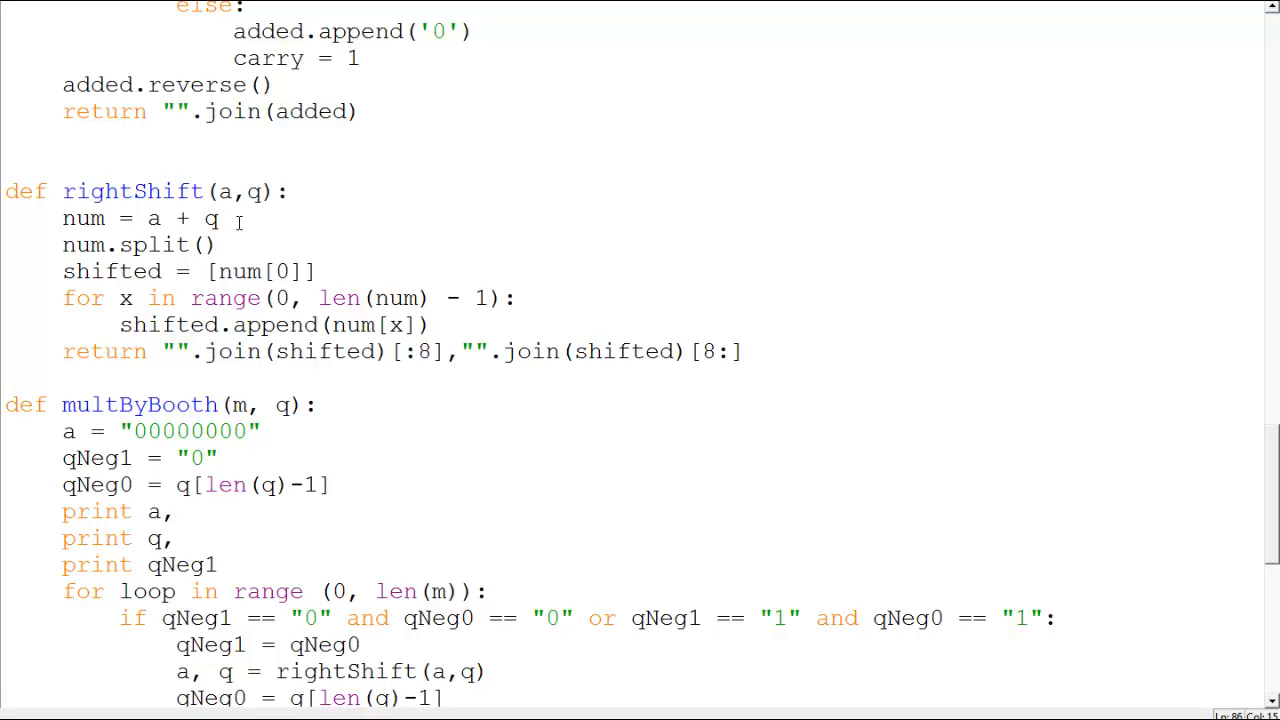
double_click(83, 218)
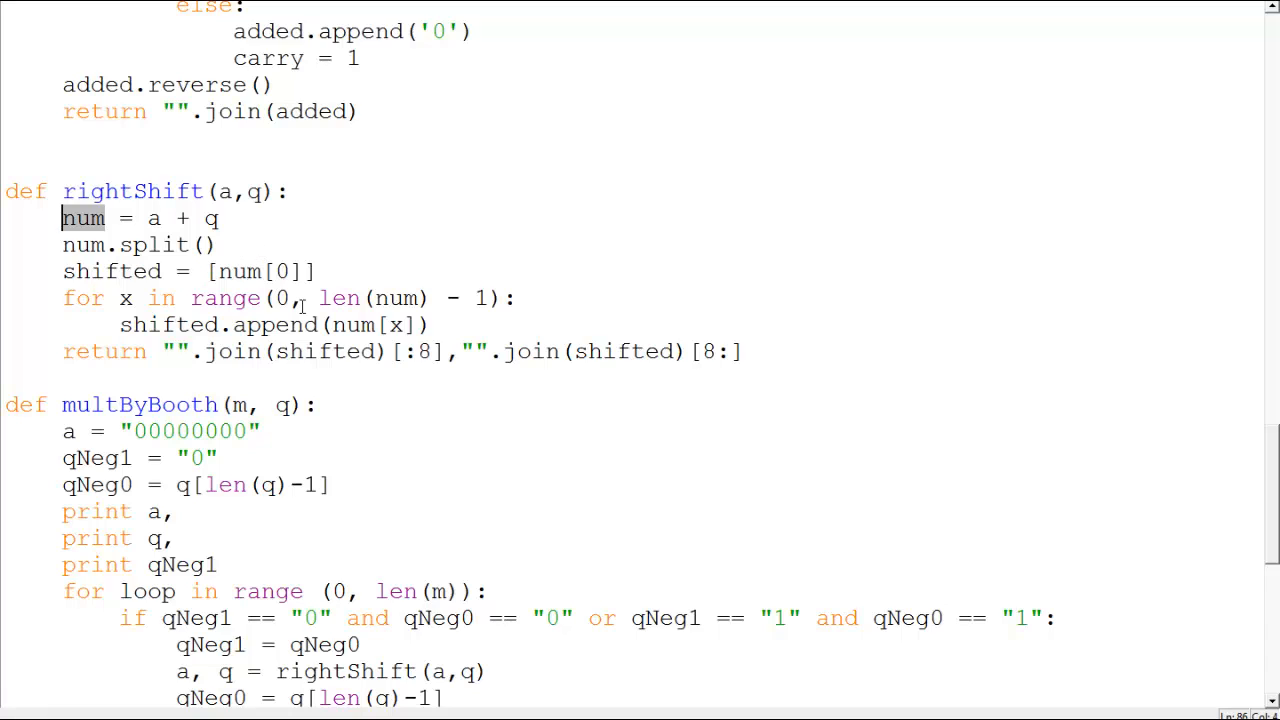
mouse_move(303, 312)
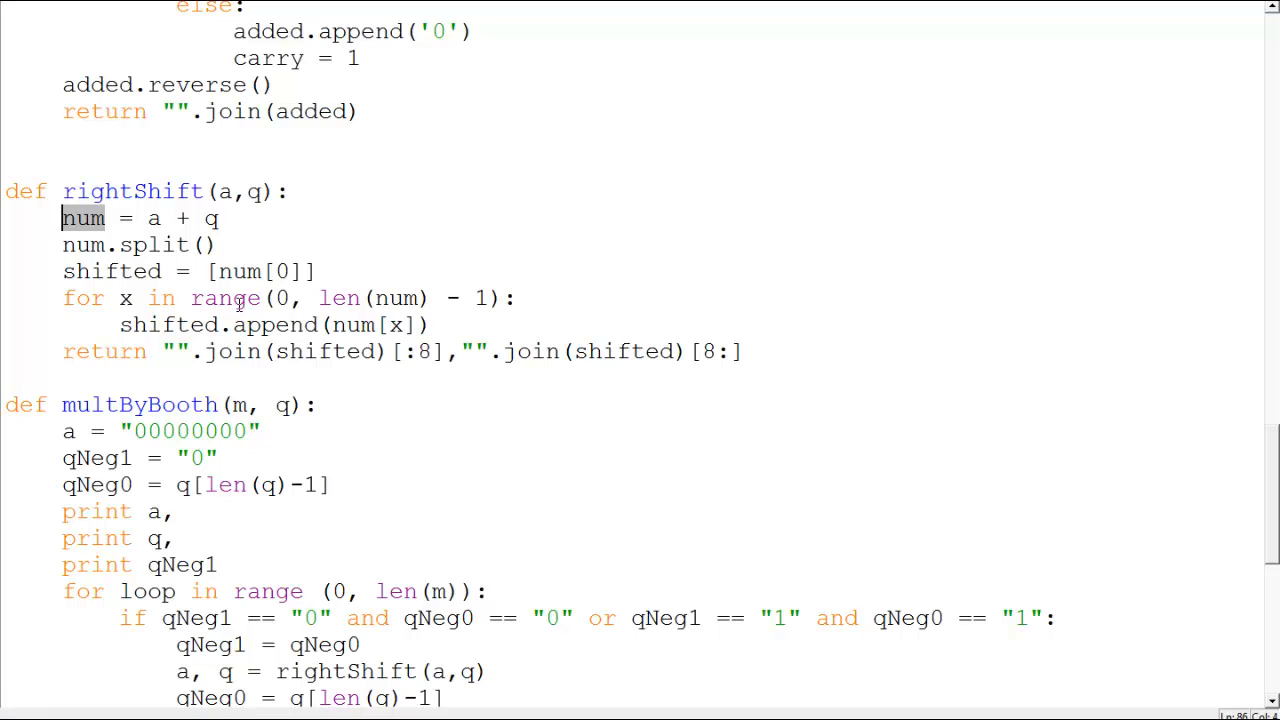
click(278, 298)
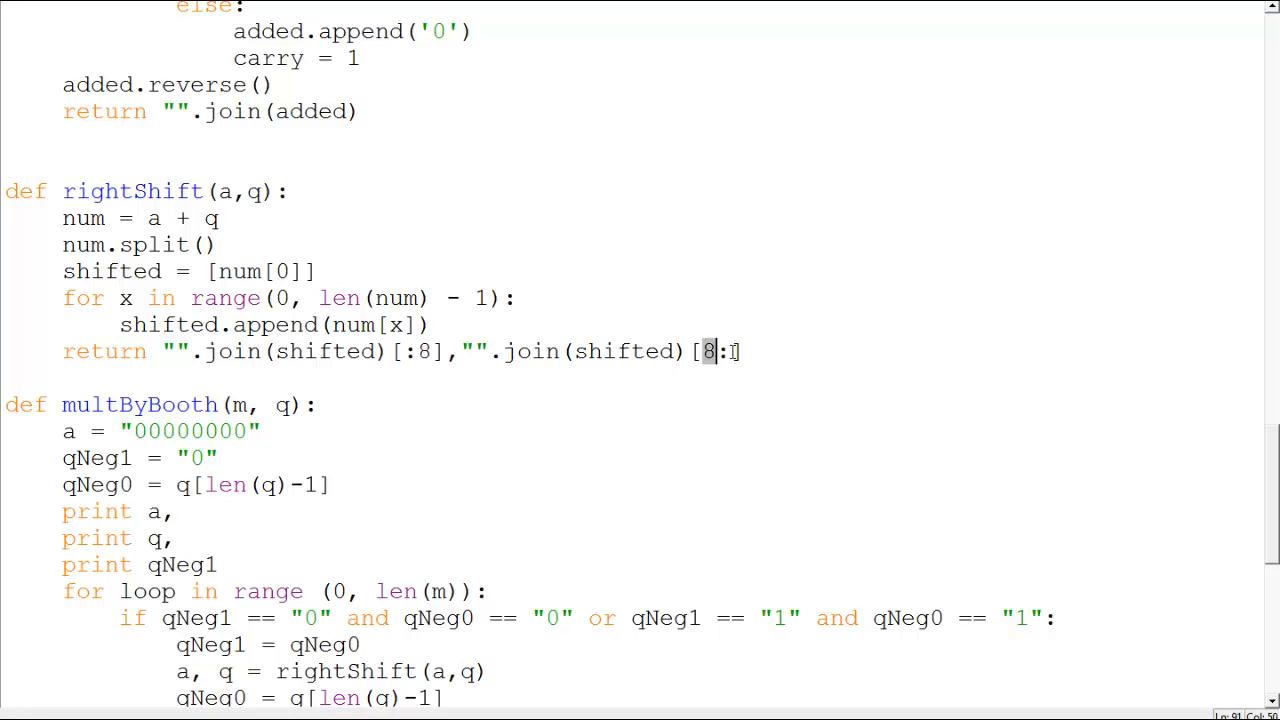
scroll(down, 3)
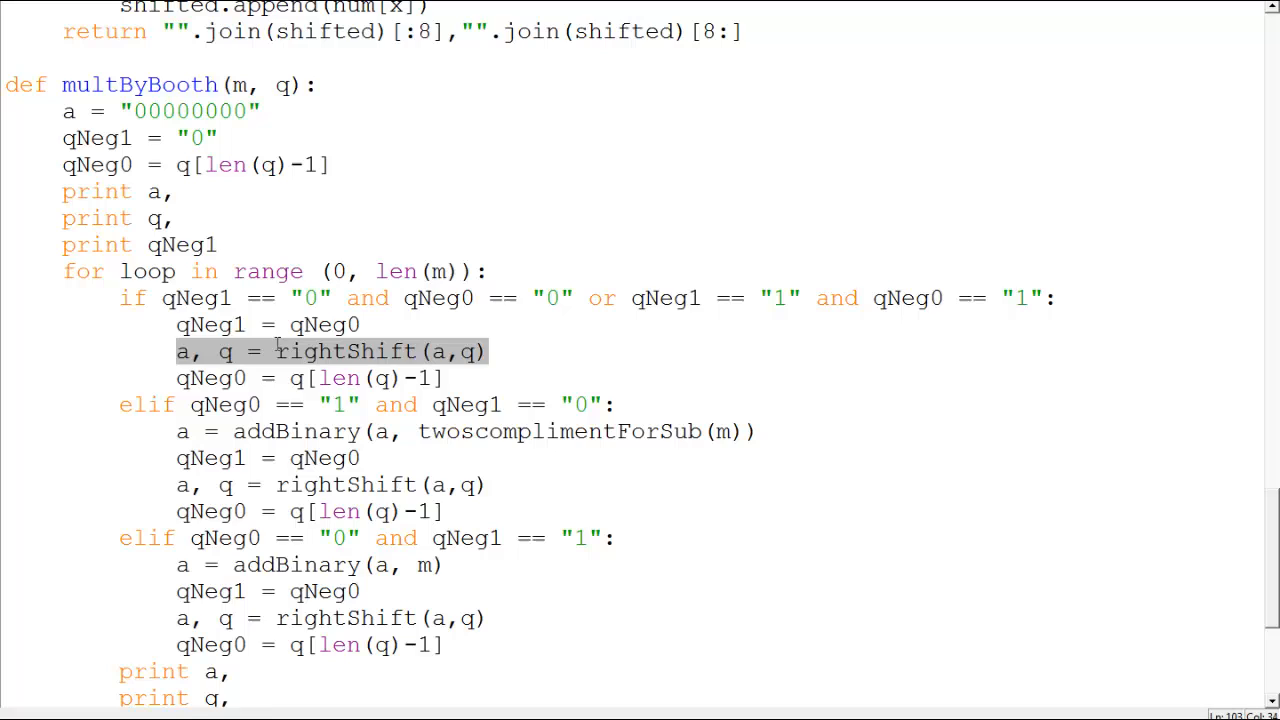
click(186, 351)
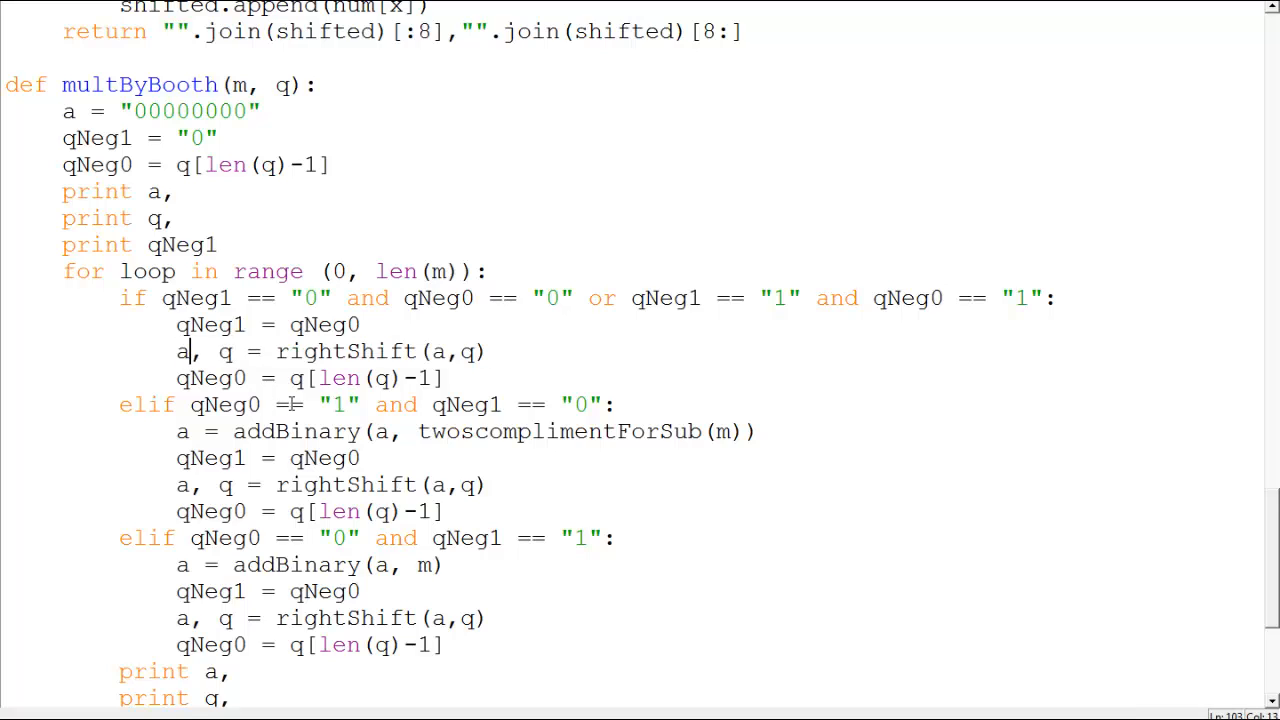
scroll(down, 3)
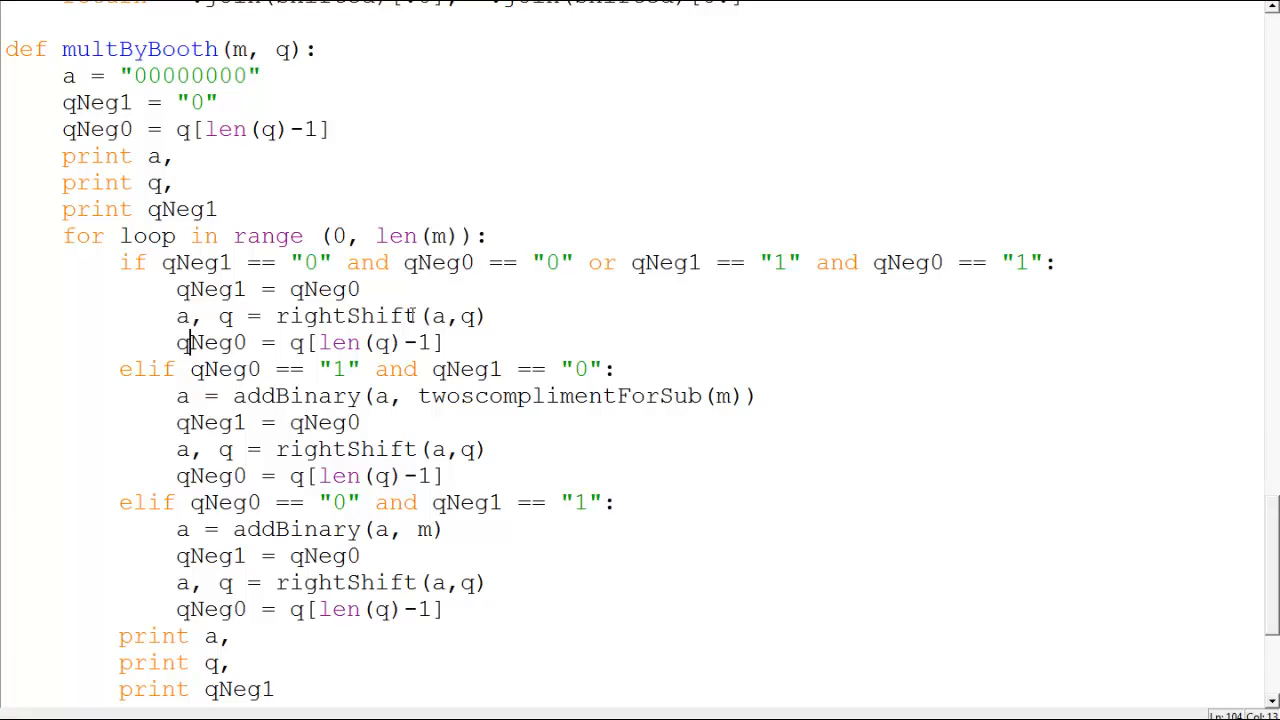
double_click(296, 396)
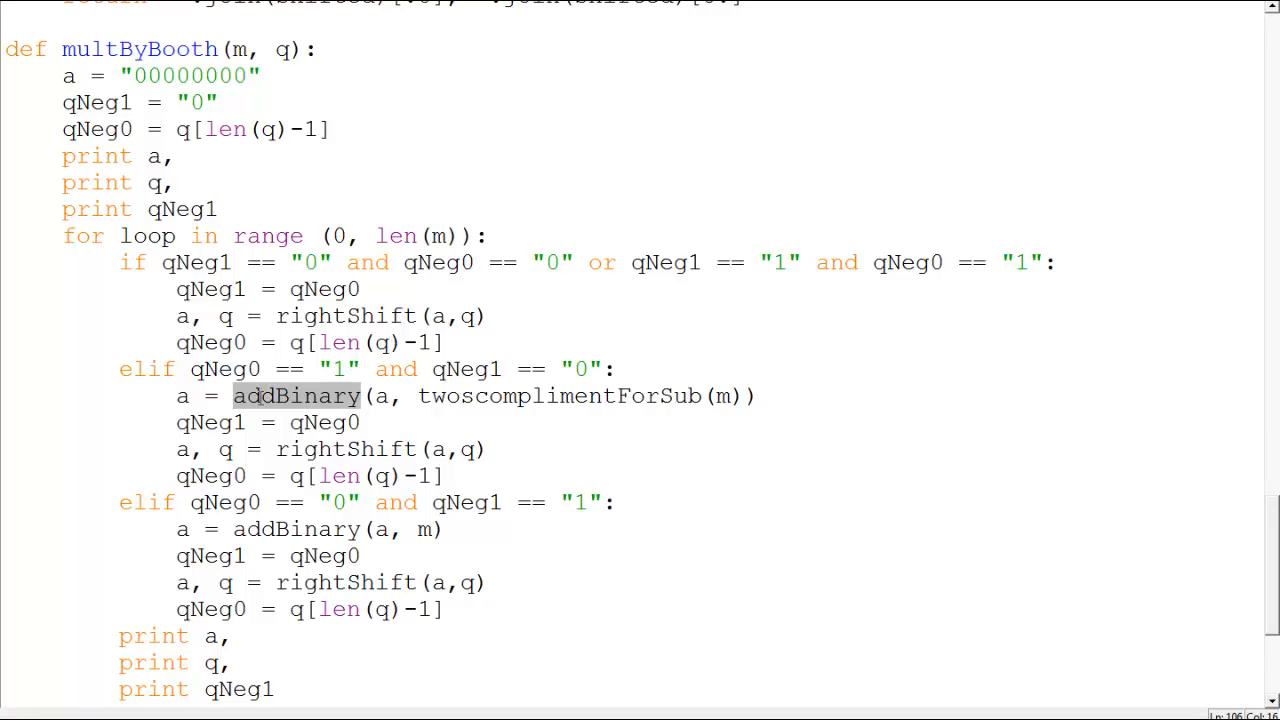
scroll(down, 3)
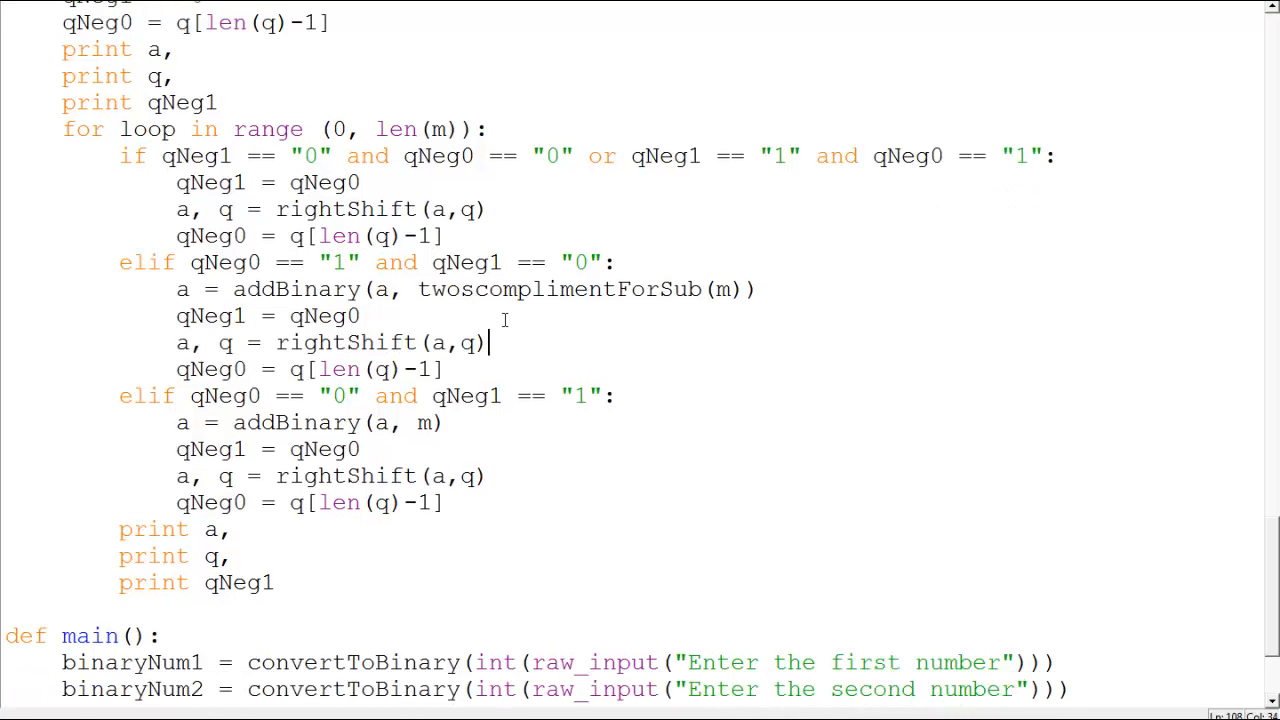
scroll(down, 3)
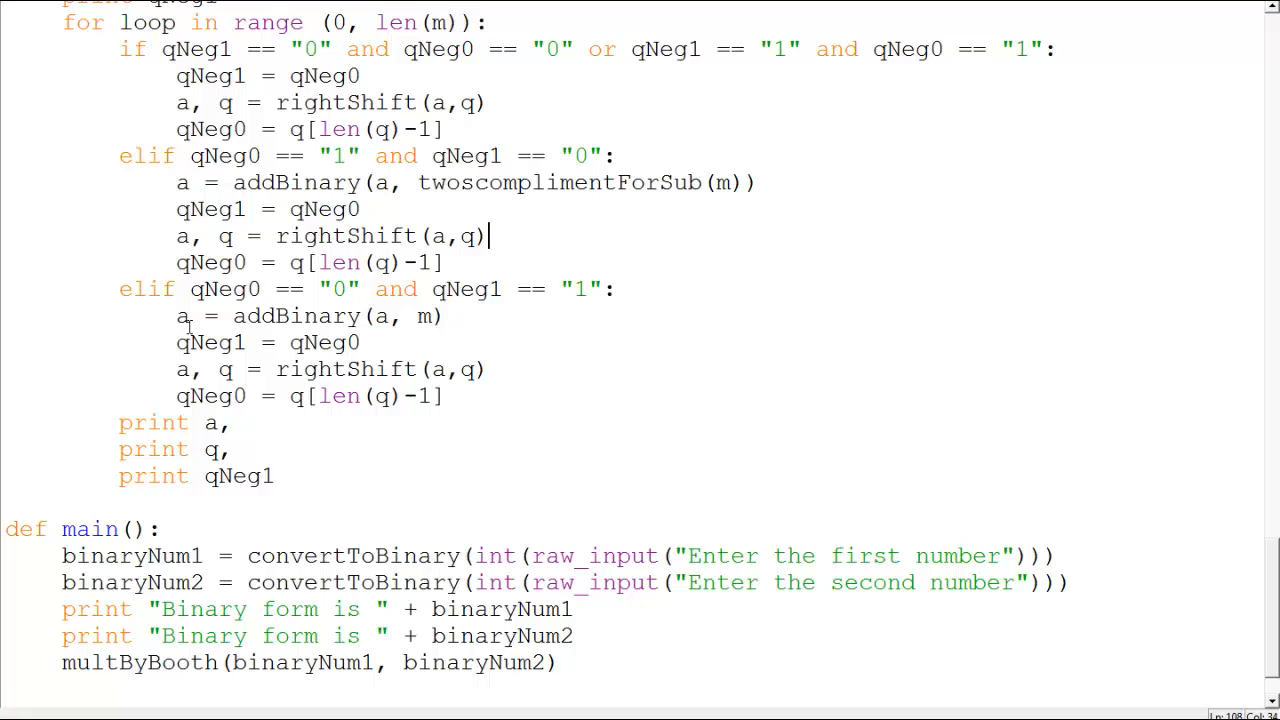
mouse_move(547, 335)
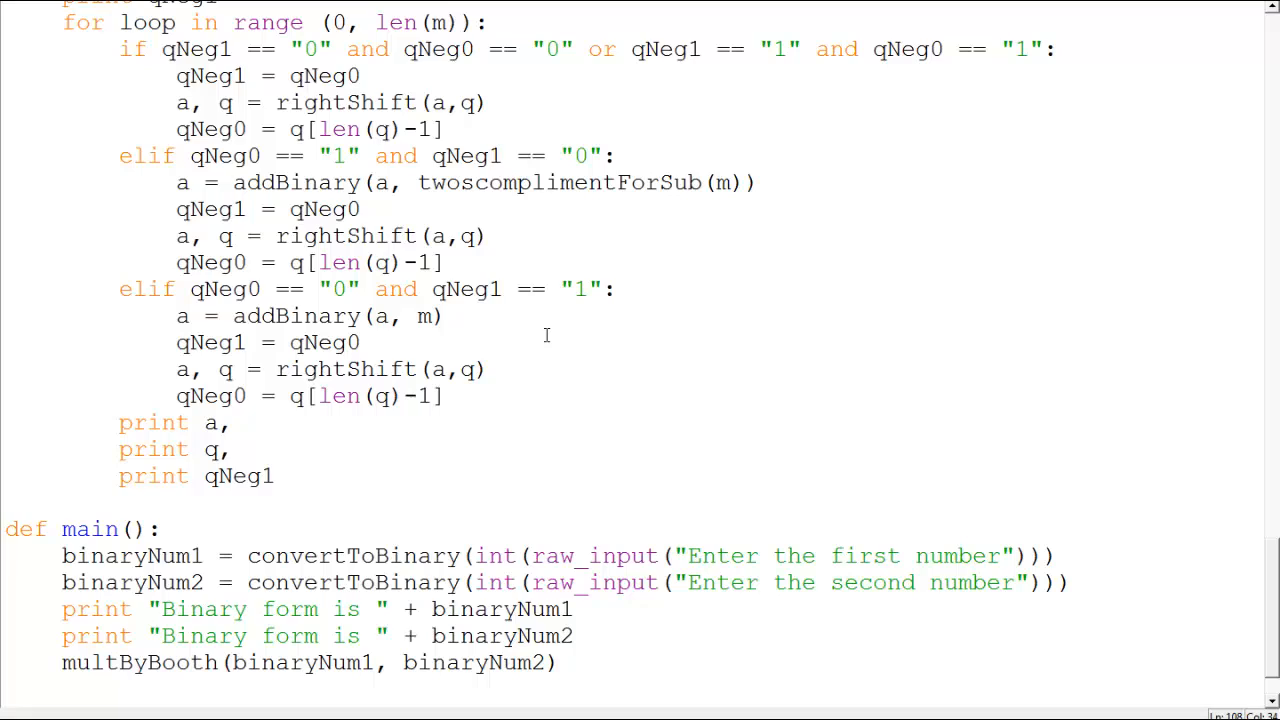
scroll(up, 3)
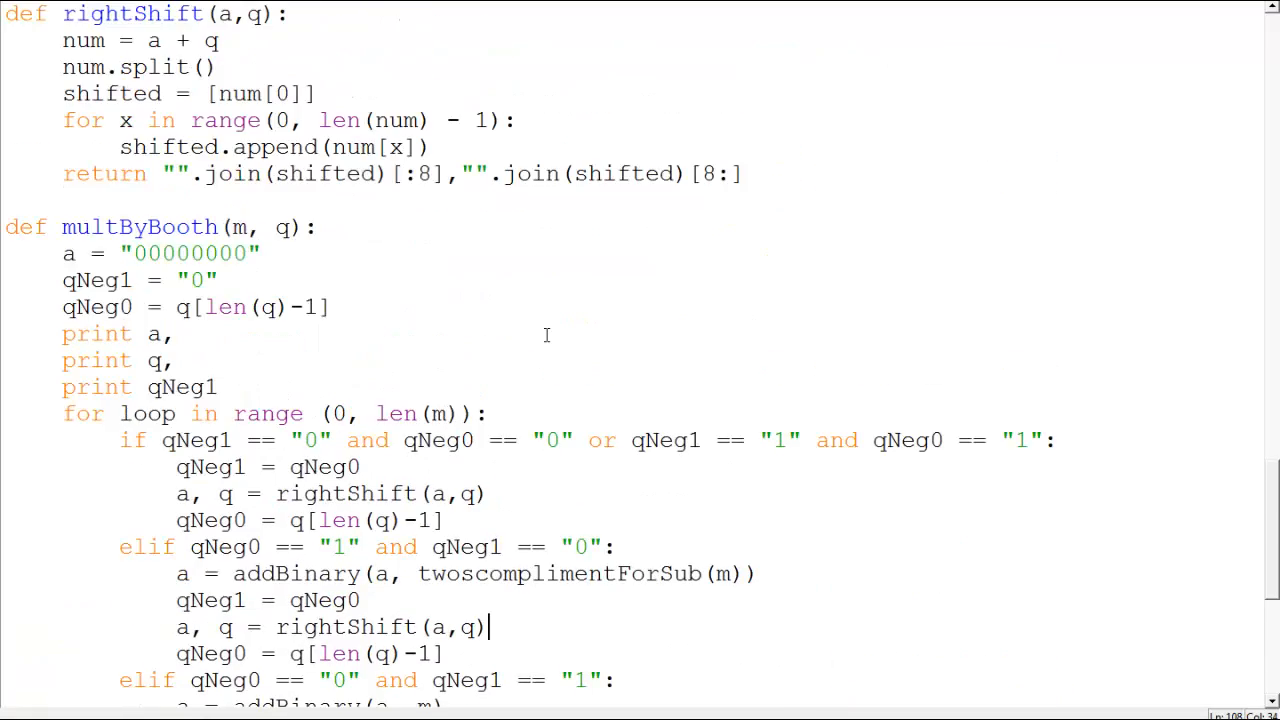
scroll(down, 3)
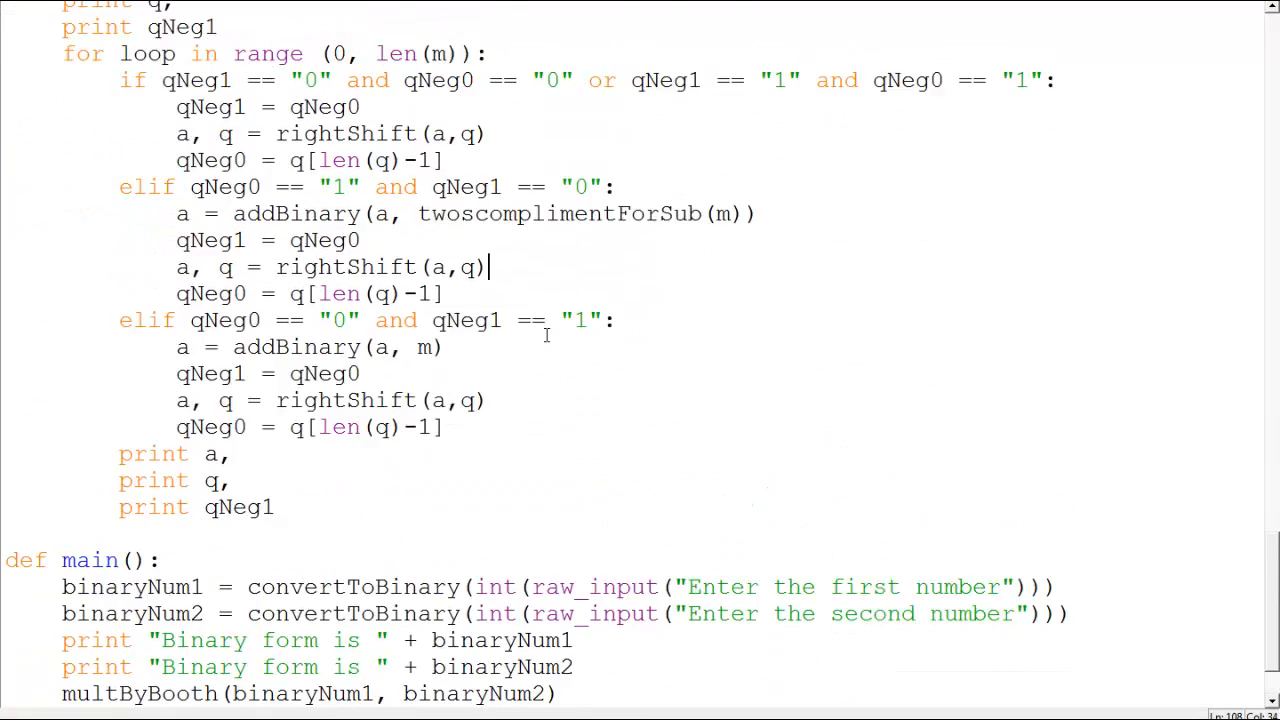
scroll(up, 3)
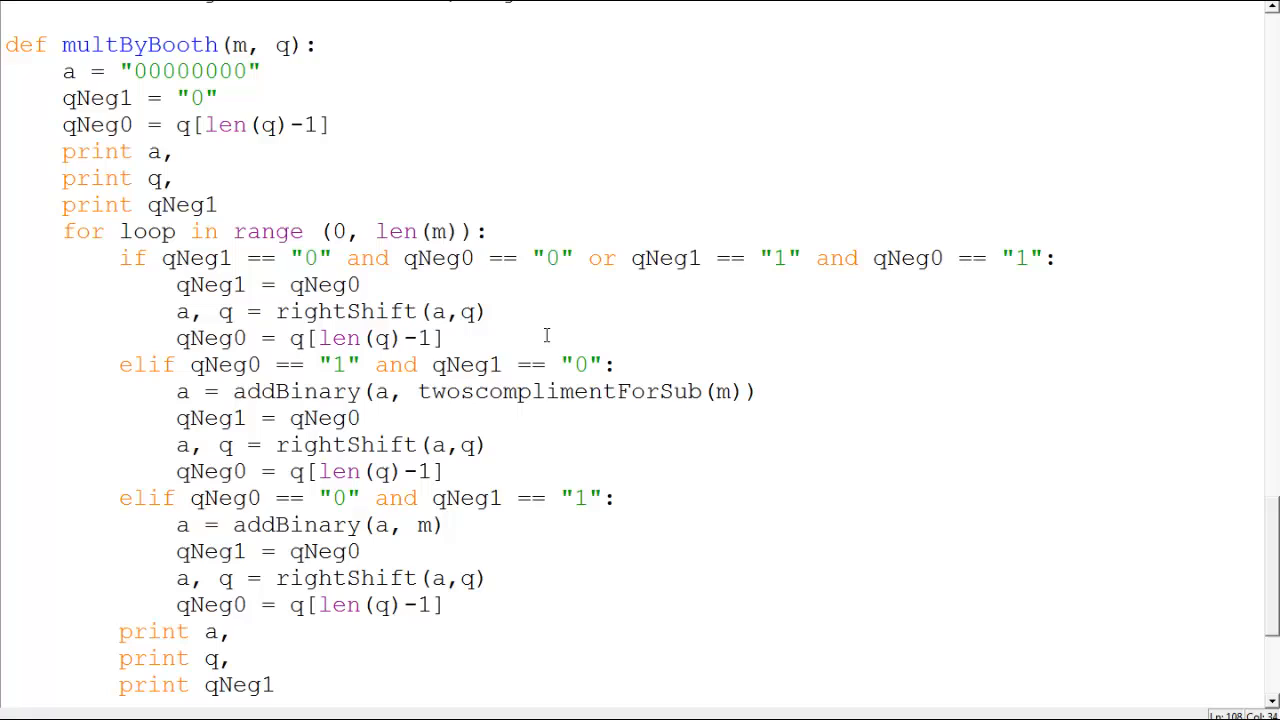
Run the Booth module on 7 and 2 and review the printed register values
click(487, 445)
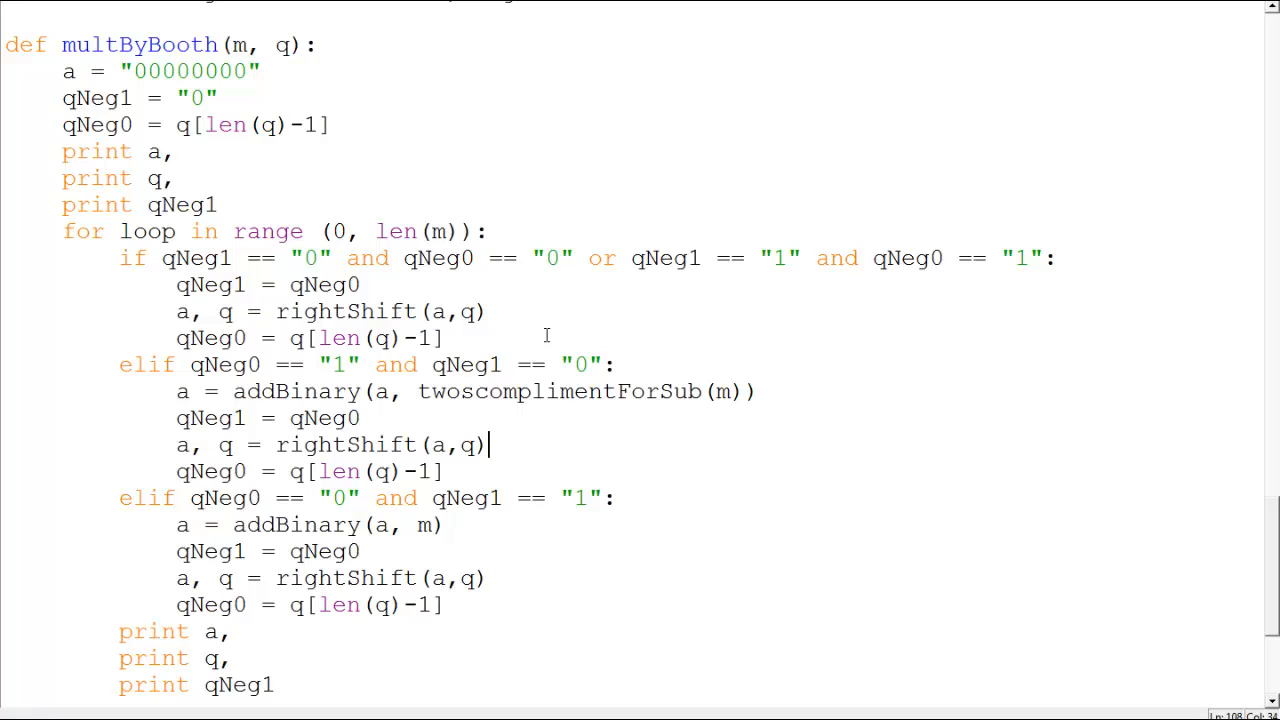
scroll(down, 3)
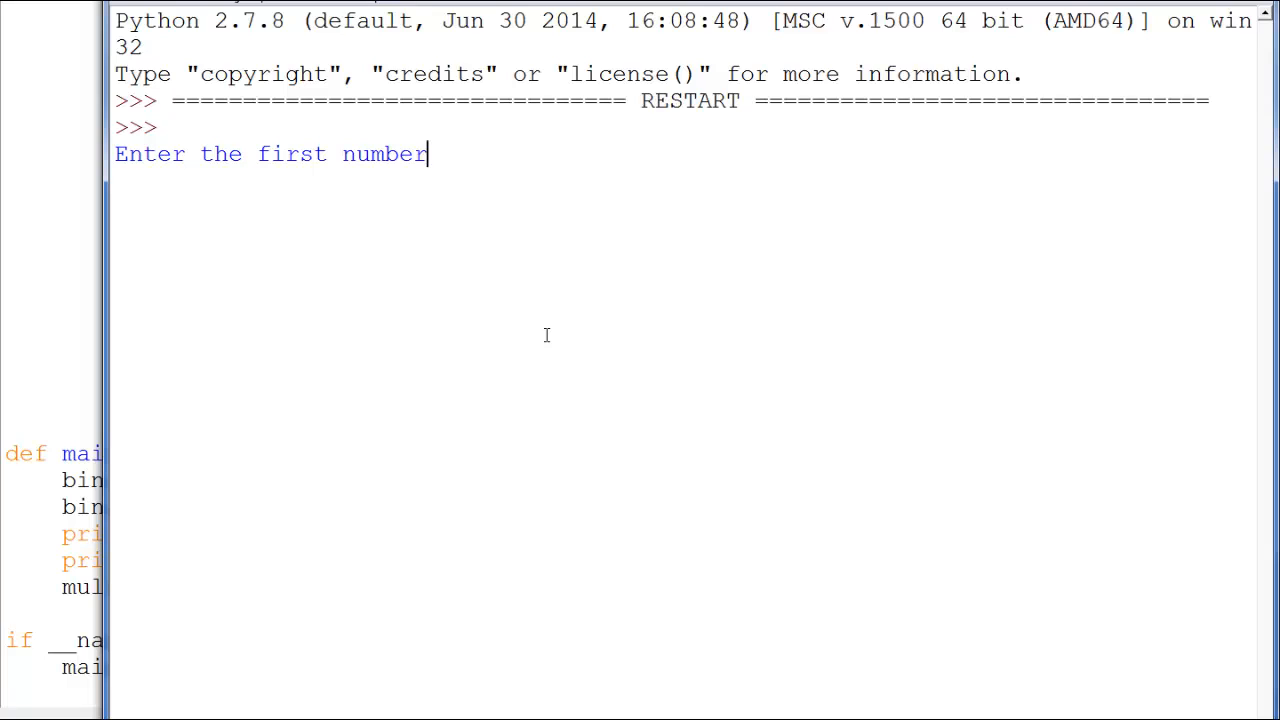
text(7)
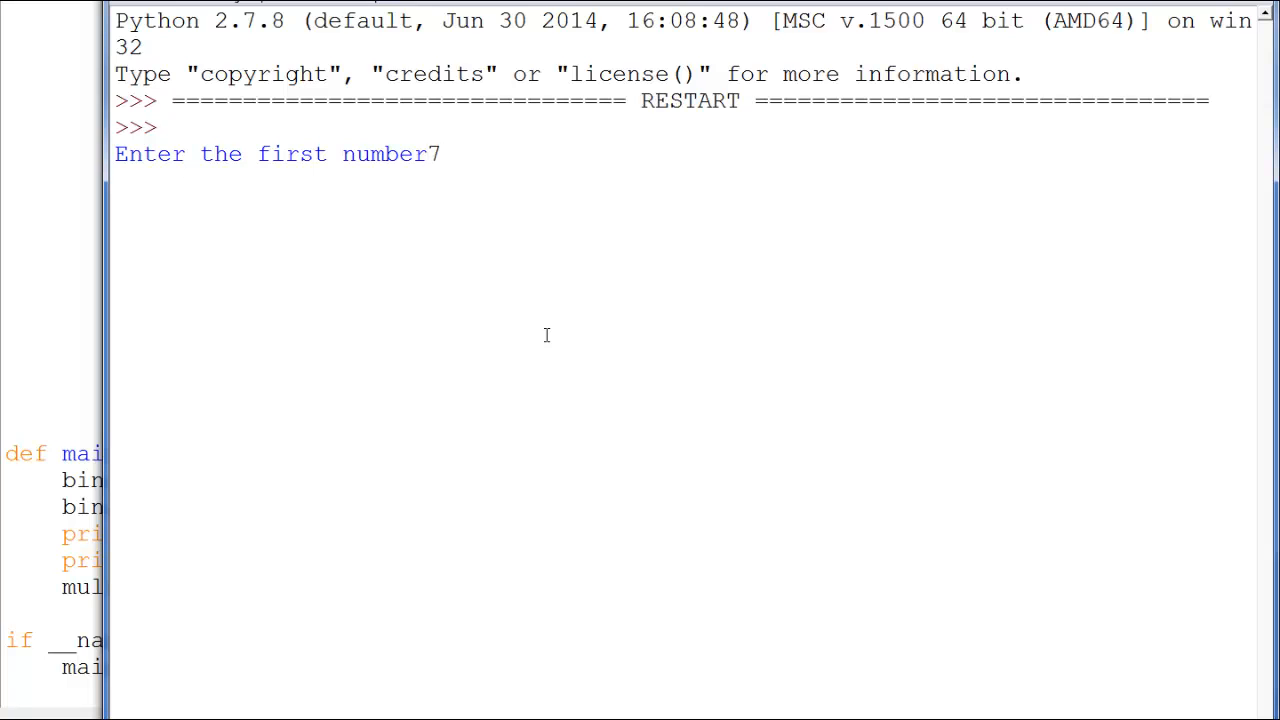
text(2)
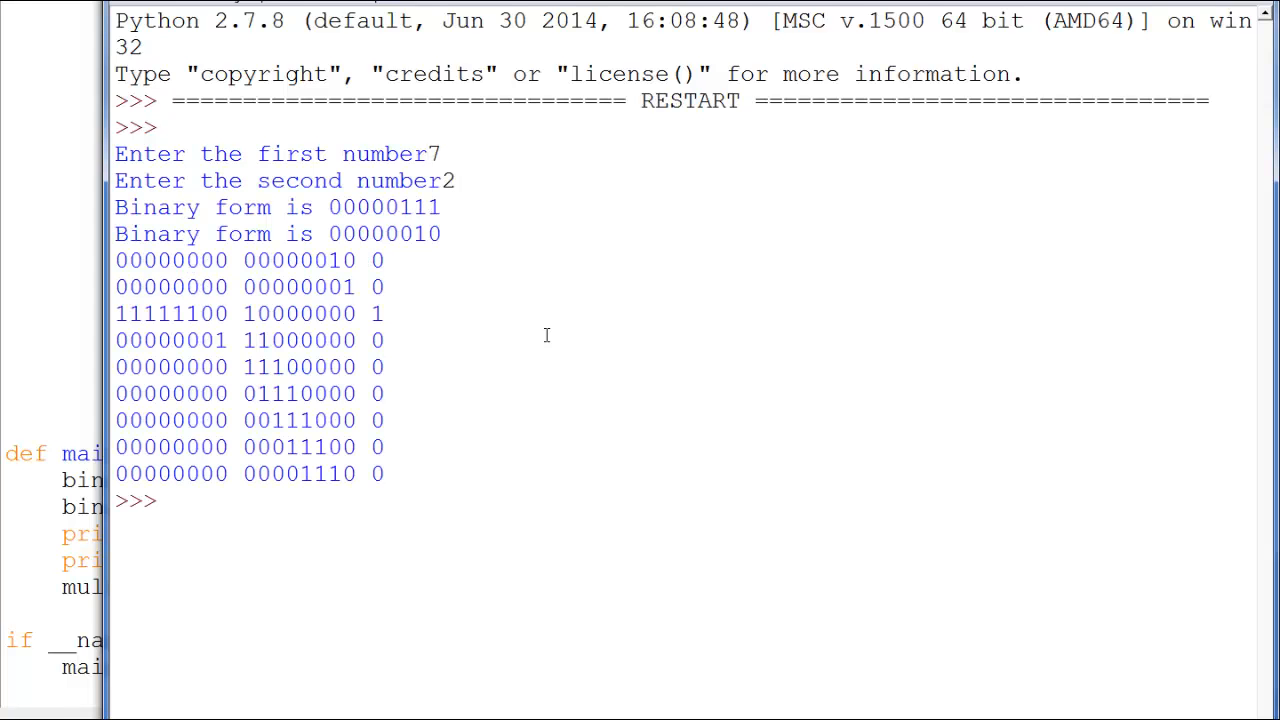
double_click(320, 474)
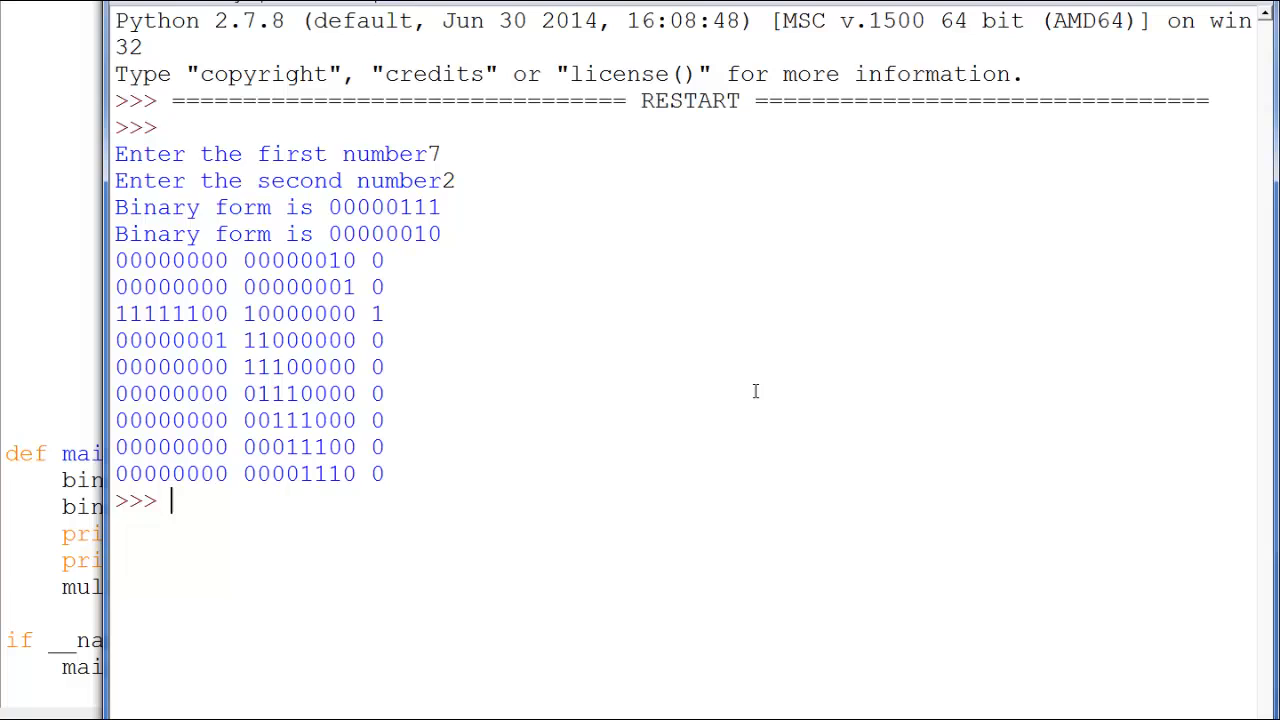
mouse_move(764, 382)
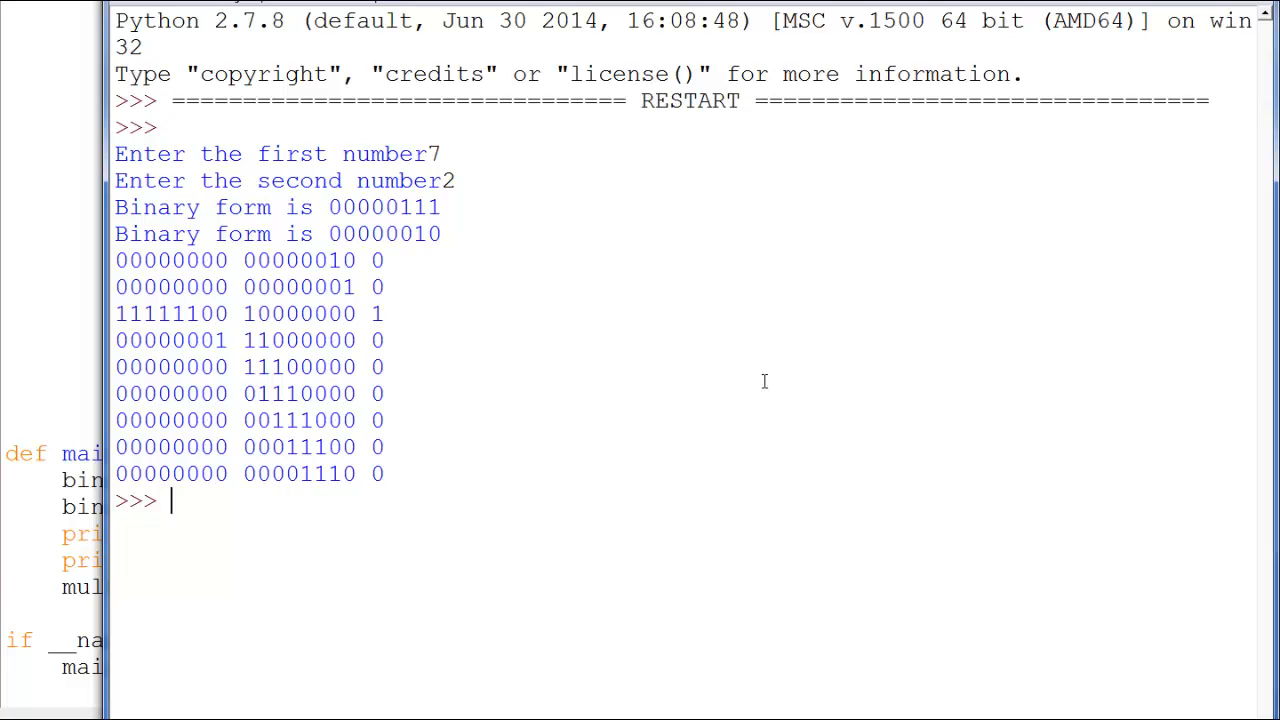
mouse_move(767, 369)
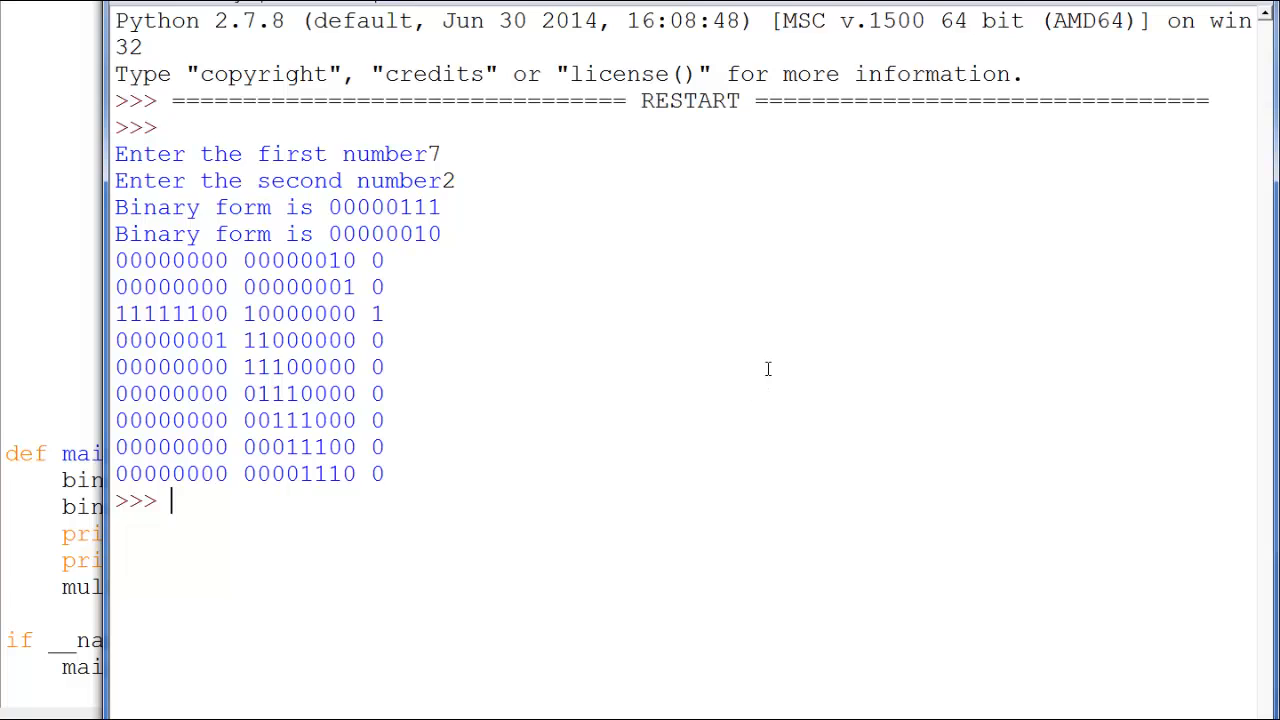
mouse_move(771, 369)
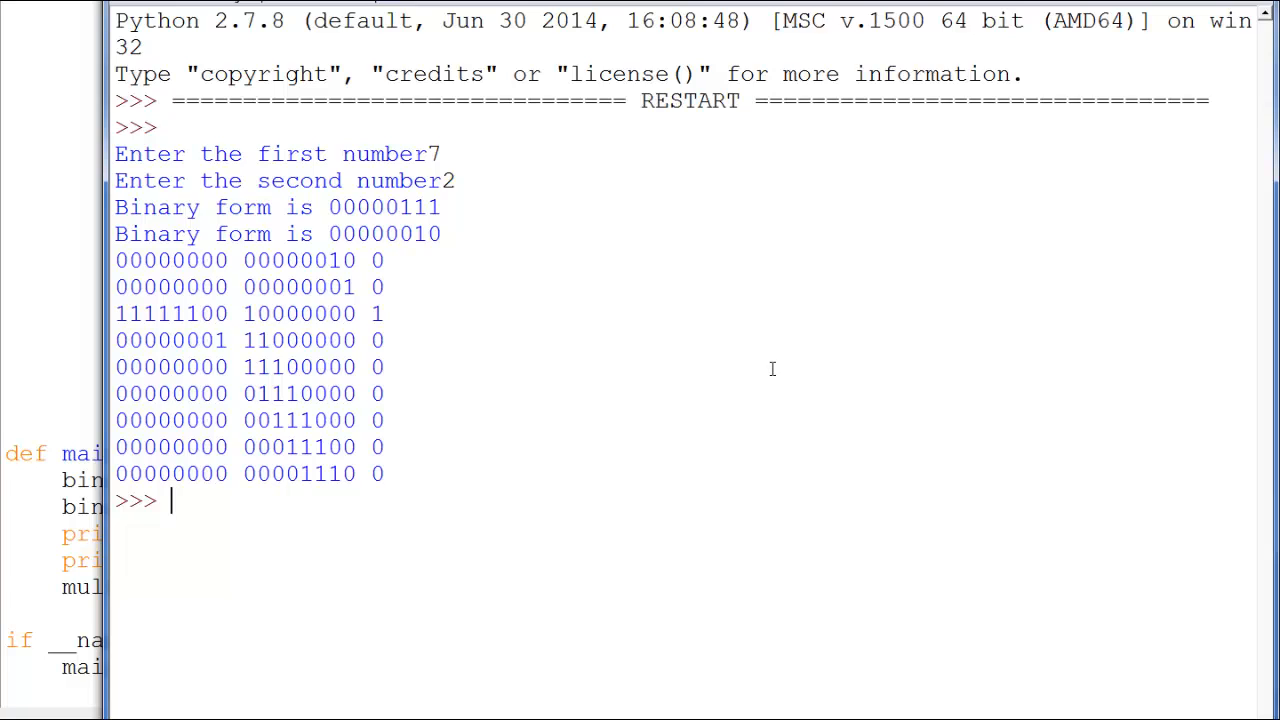